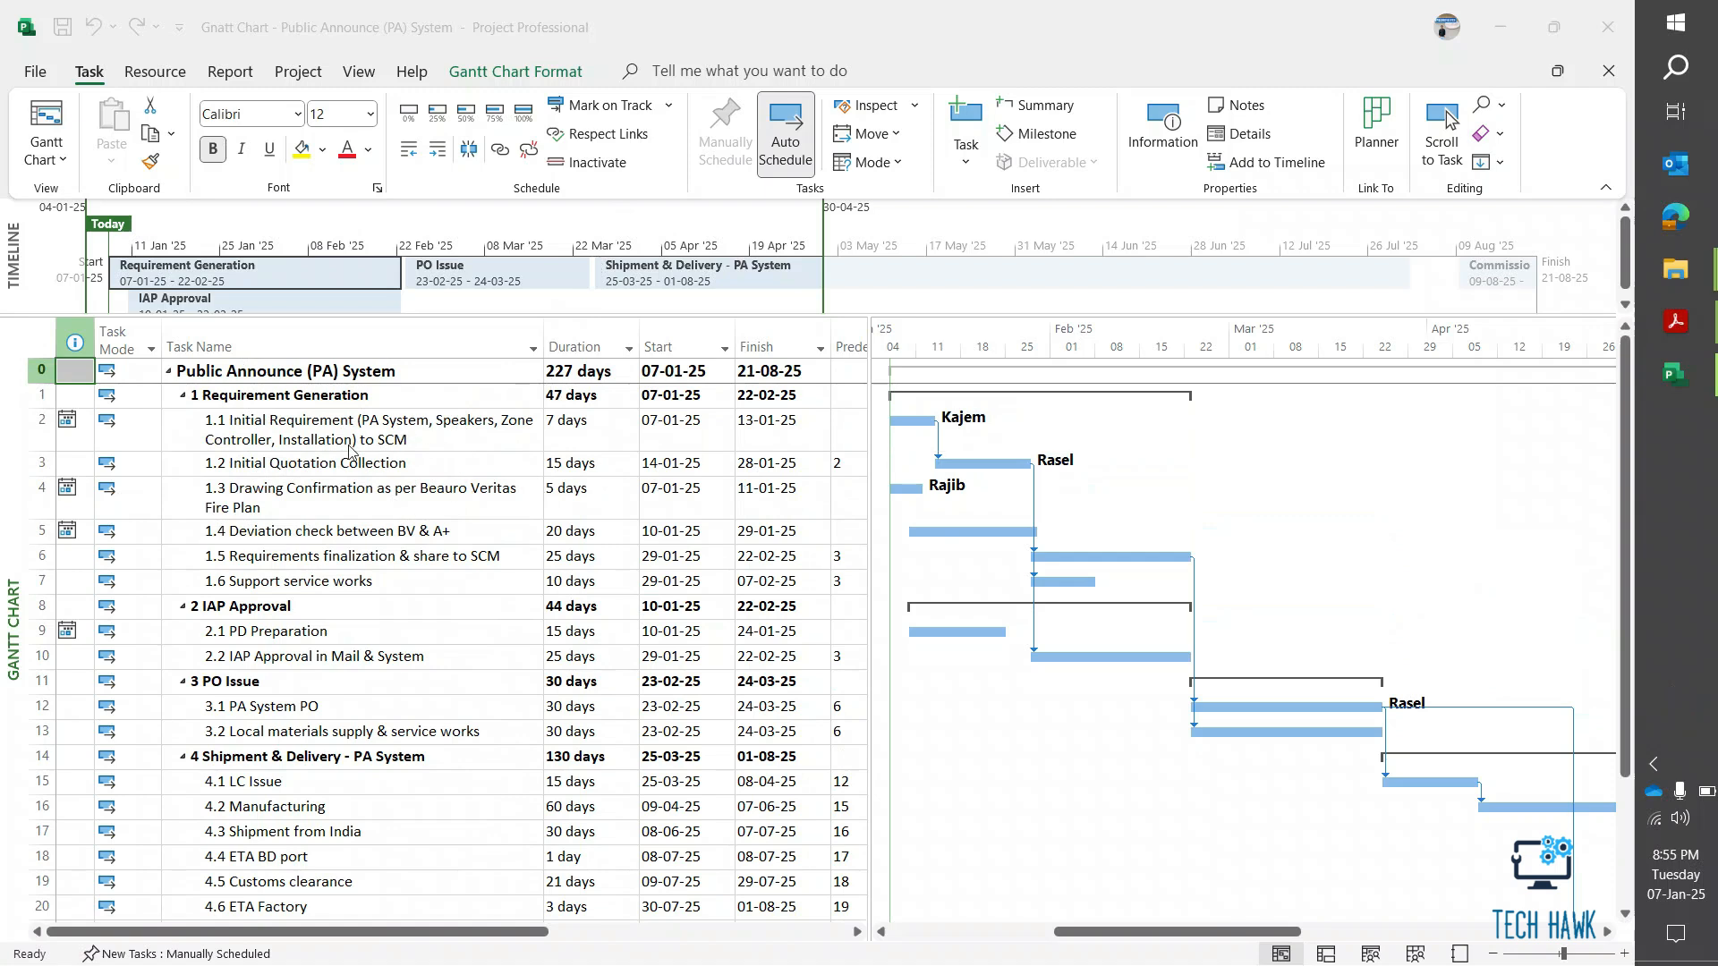
mouse_move(295, 413)
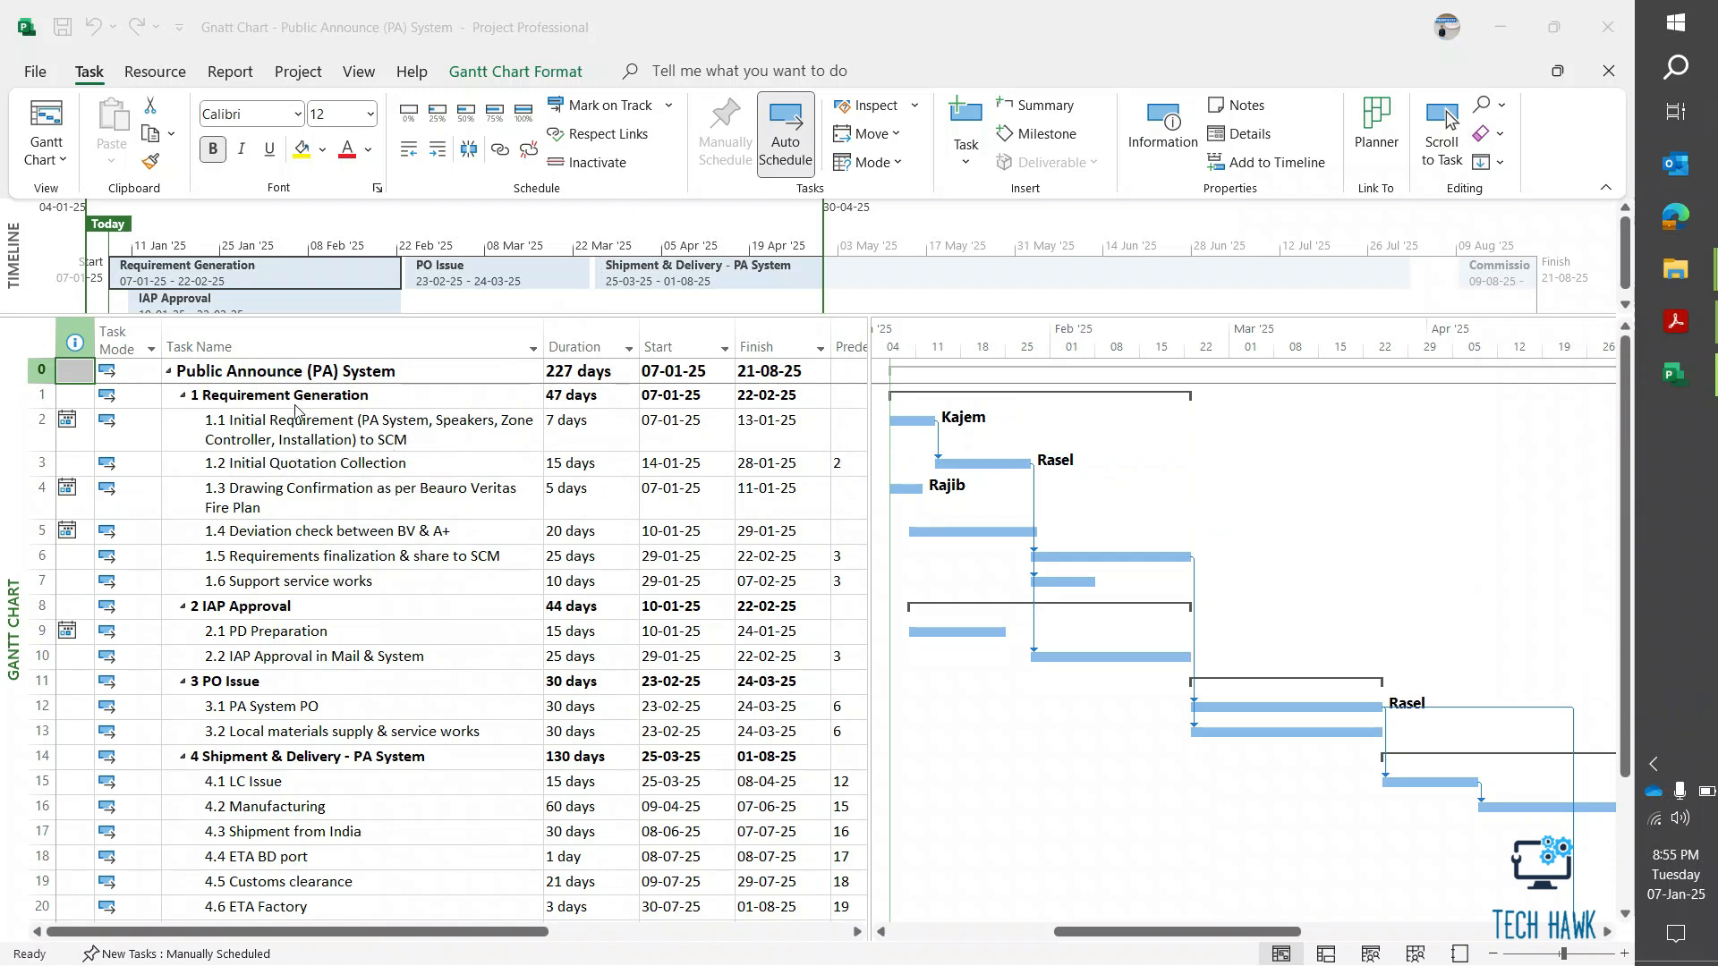
mouse_move(1675, 320)
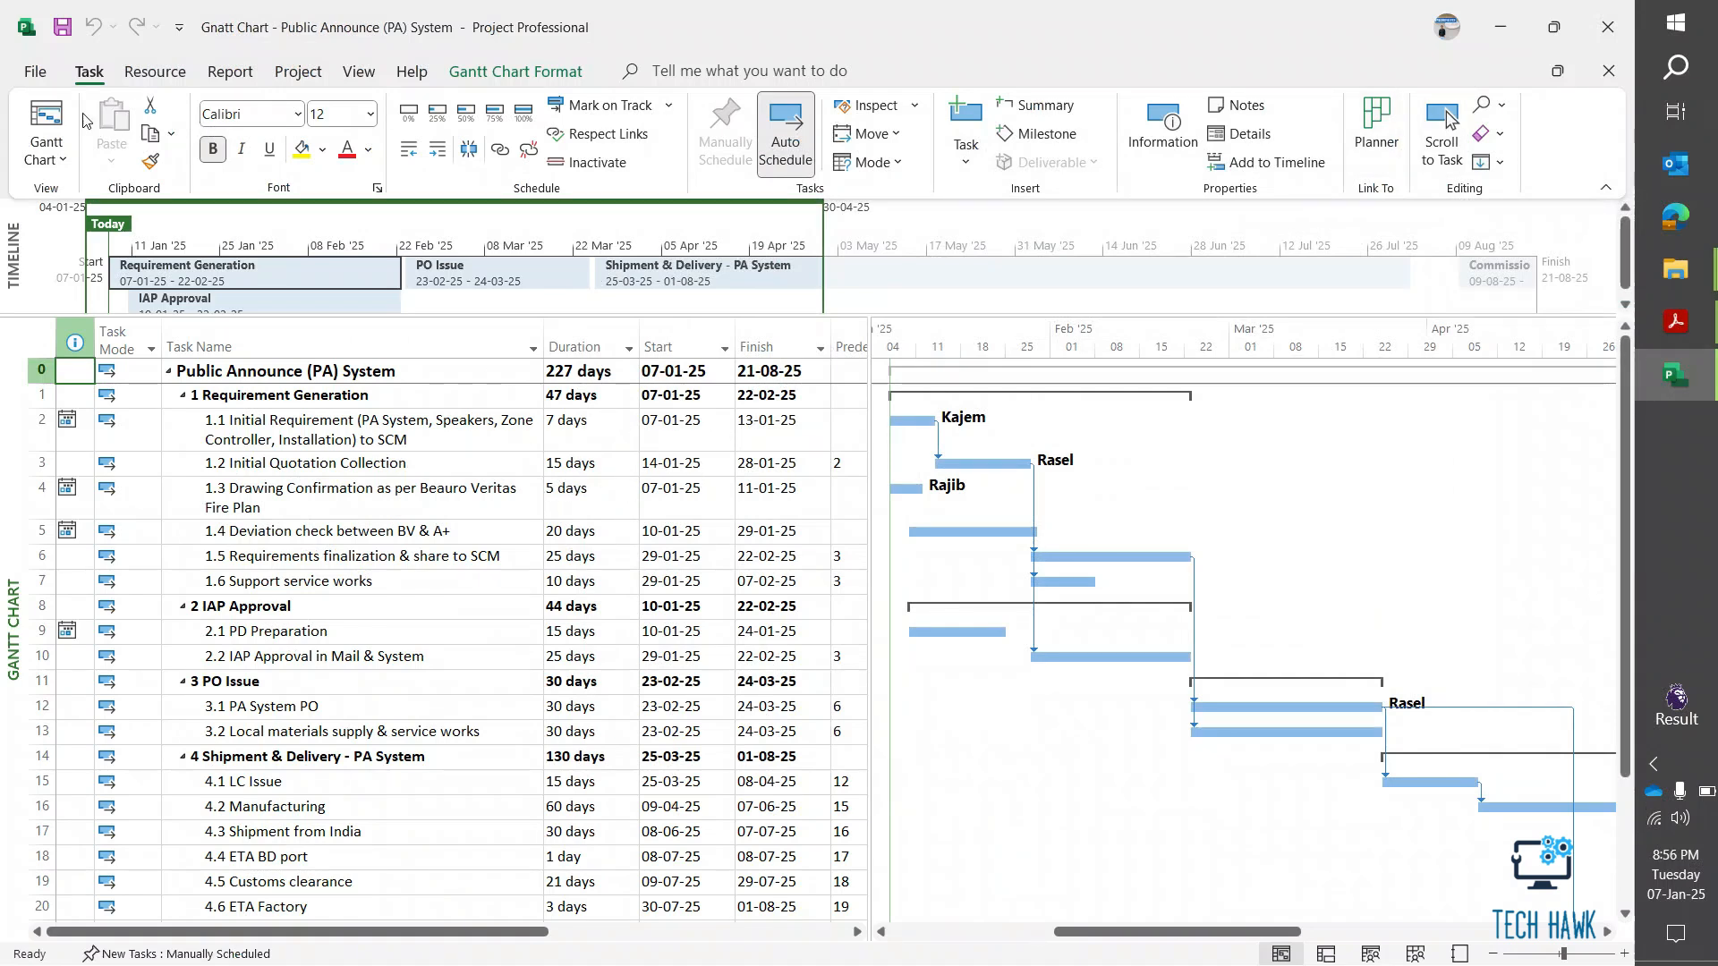
Try creating a PDF of the project from the File Export options.
click(34, 70)
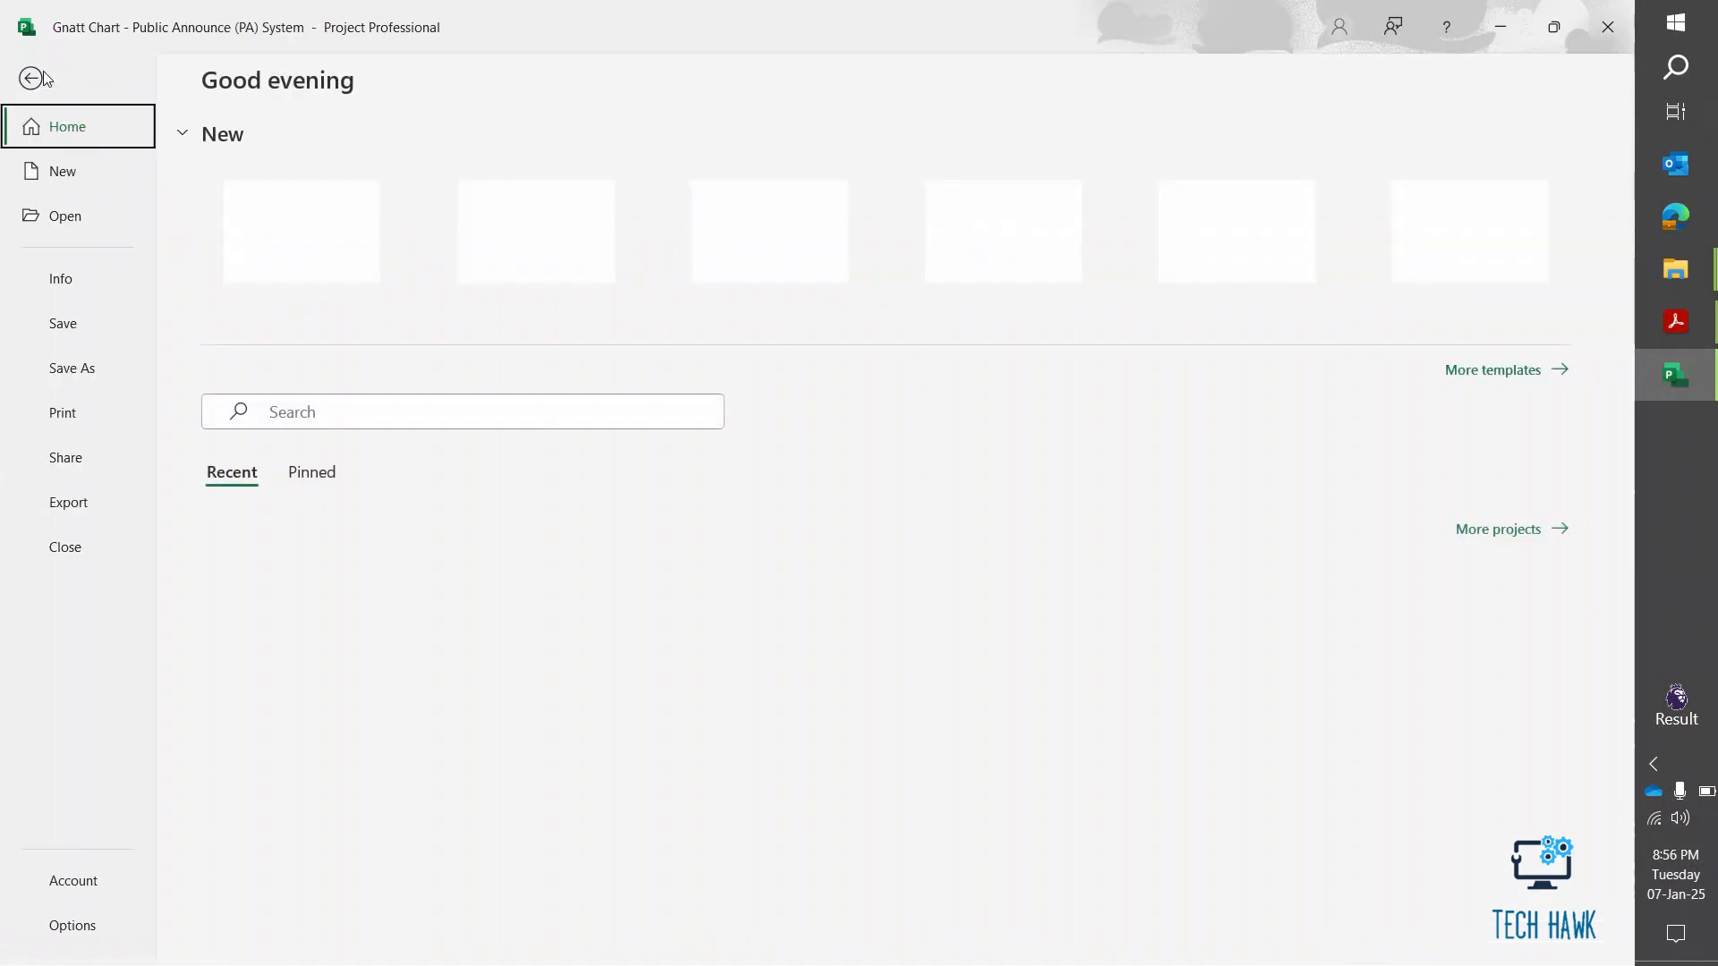
click(68, 501)
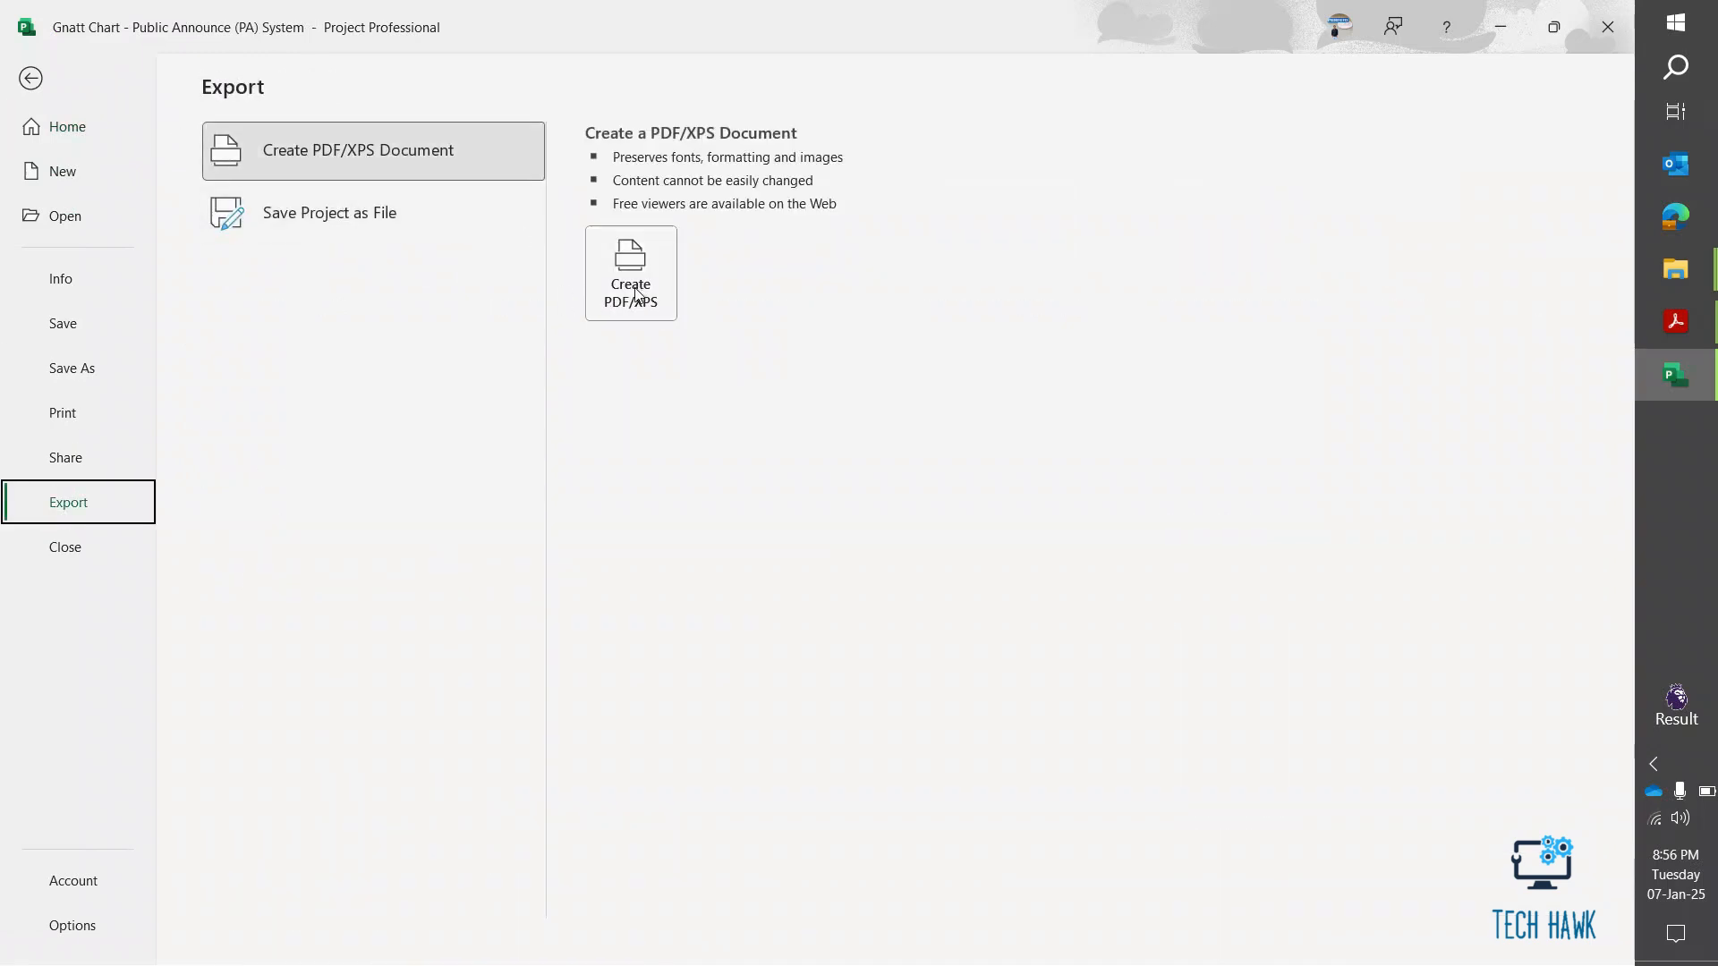
click(630, 272)
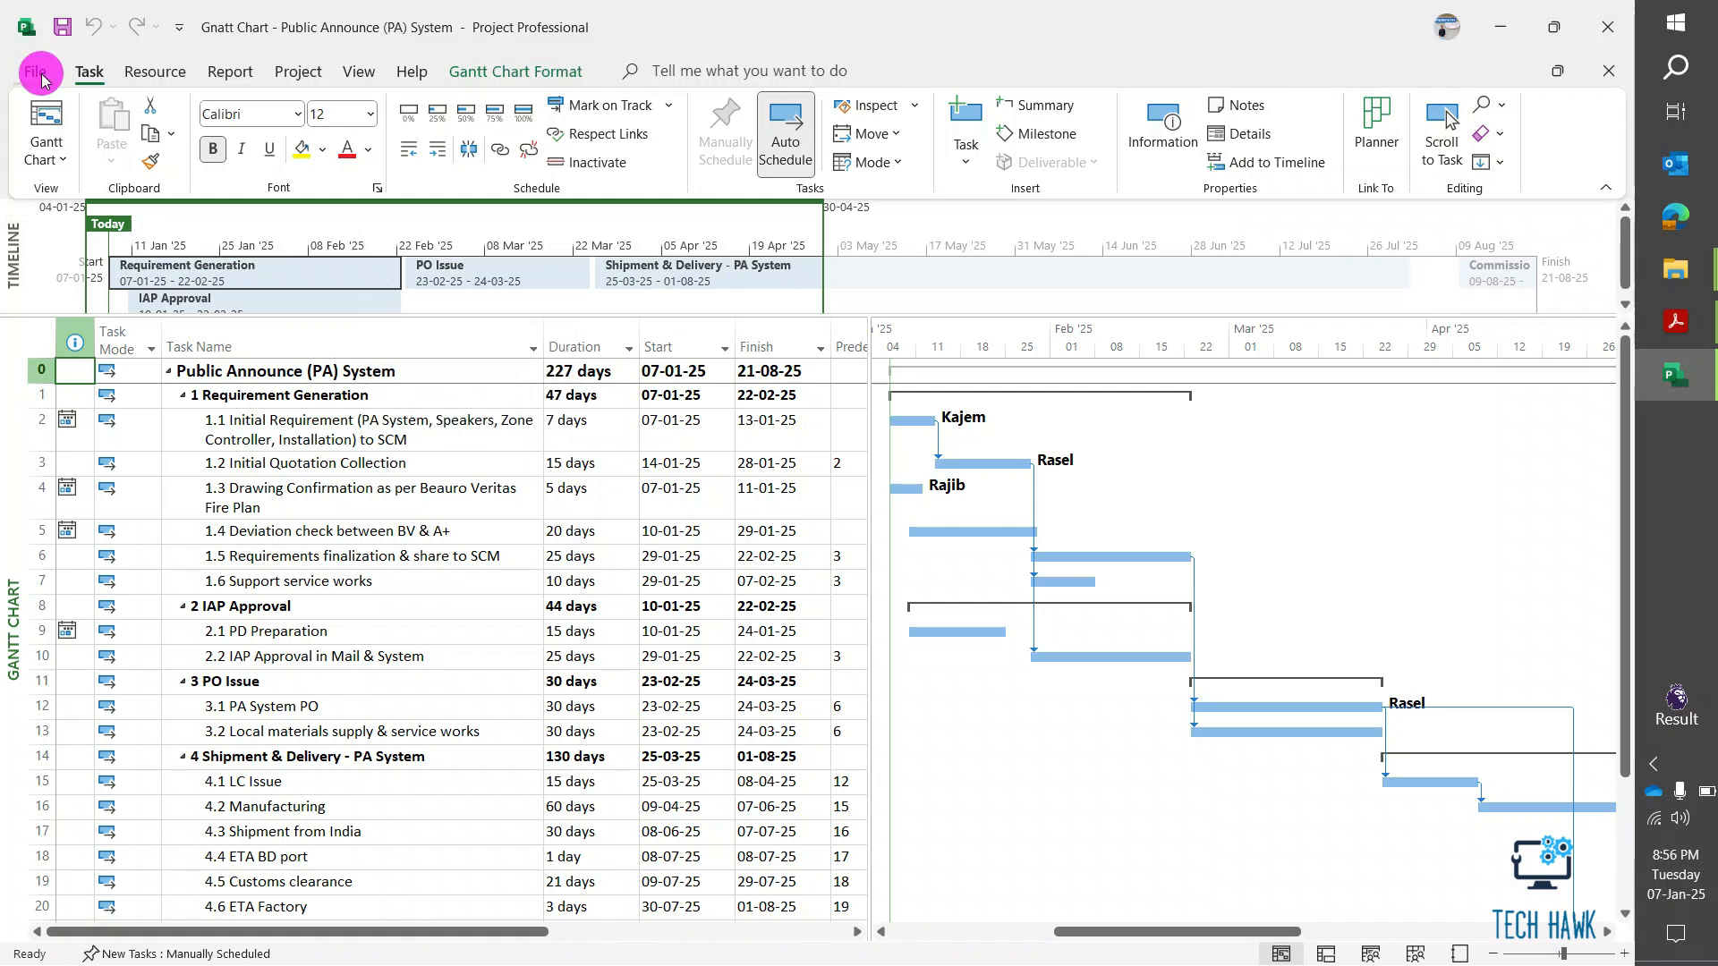
Go to File Print and choose Microsoft Print to PDF as the printer.
click(41, 70)
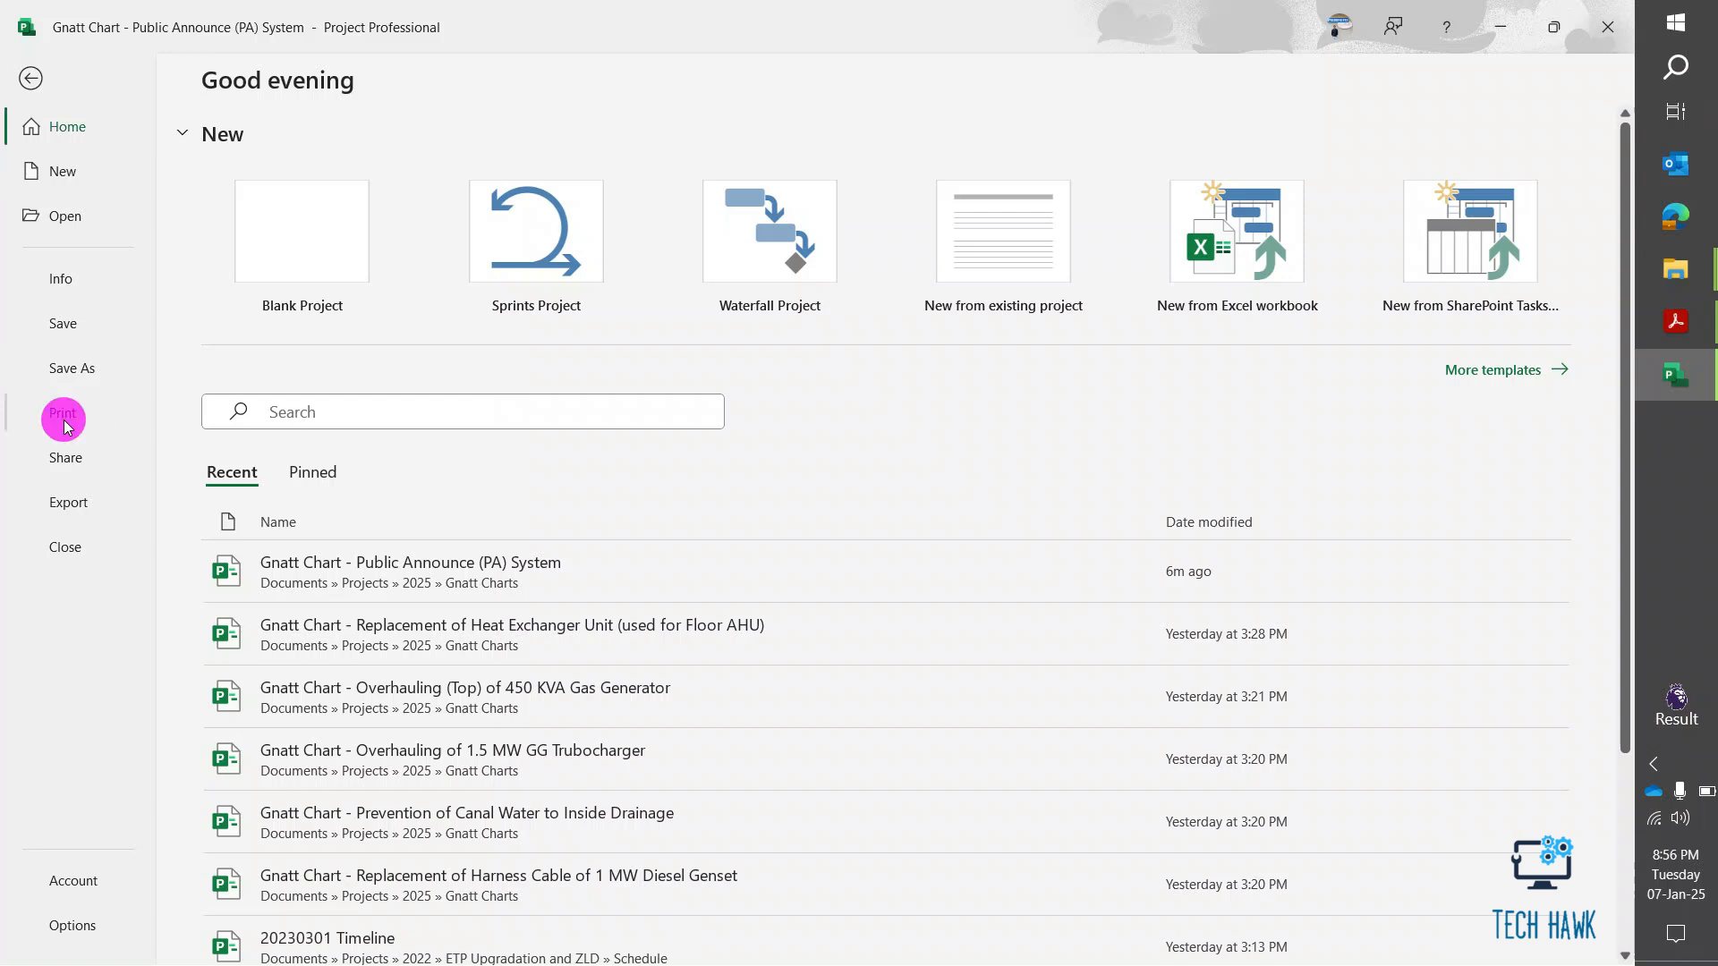
click(62, 413)
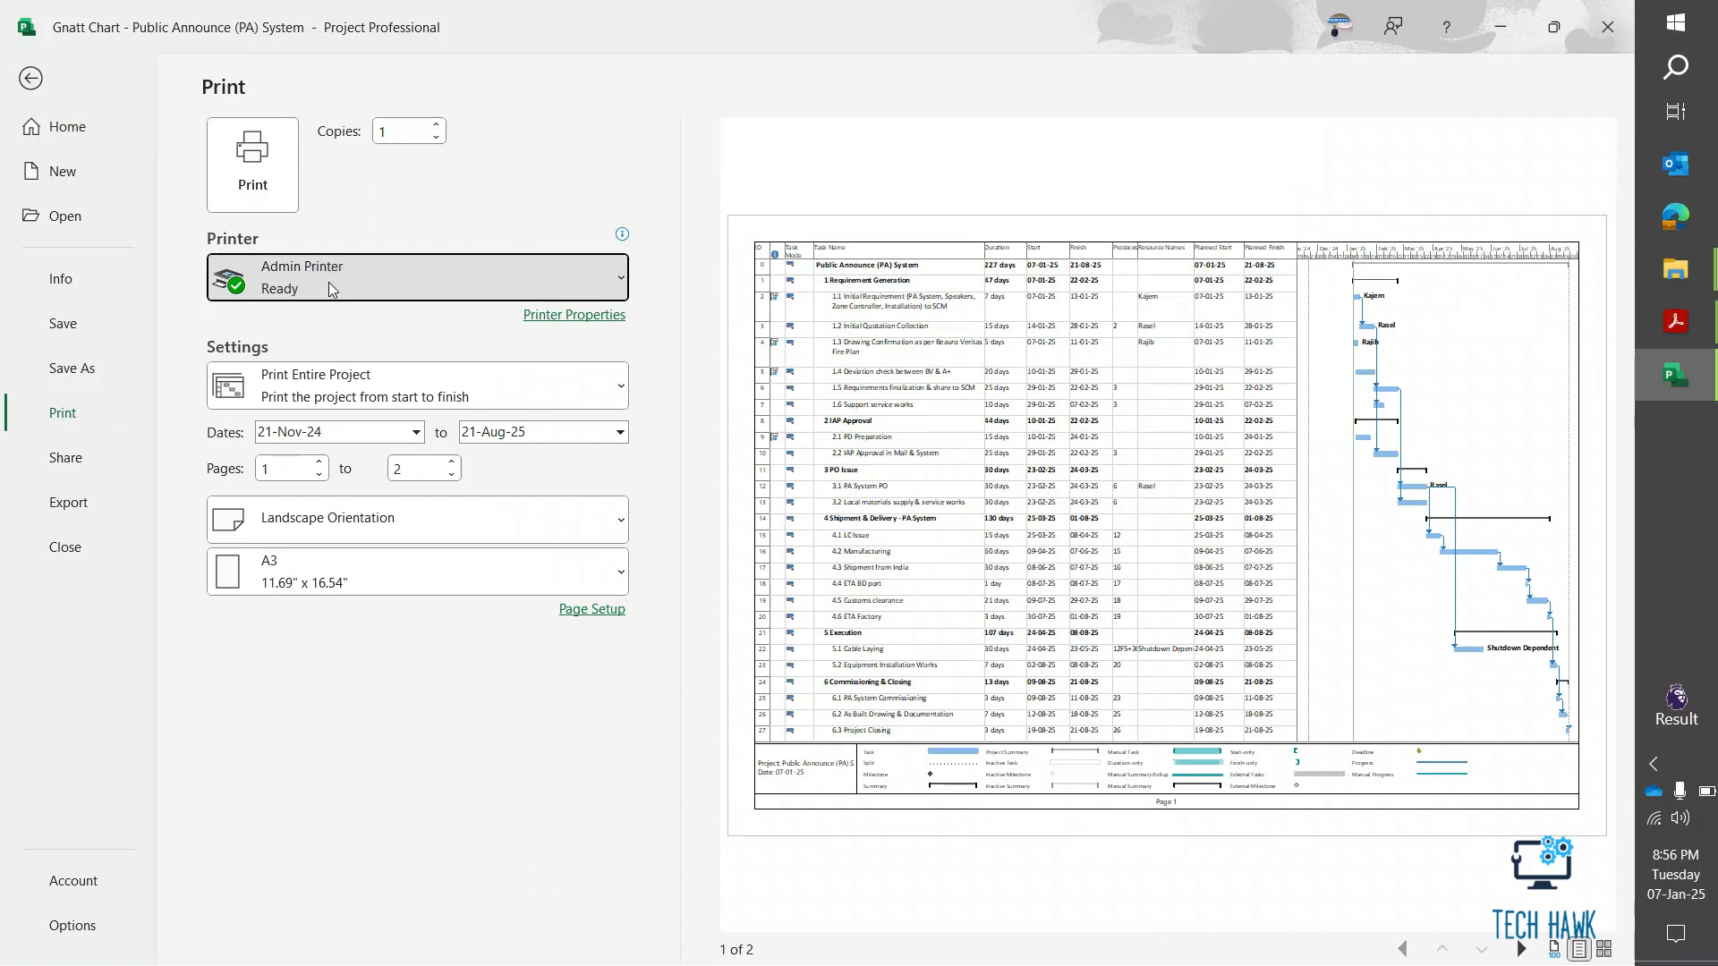
click(416, 277)
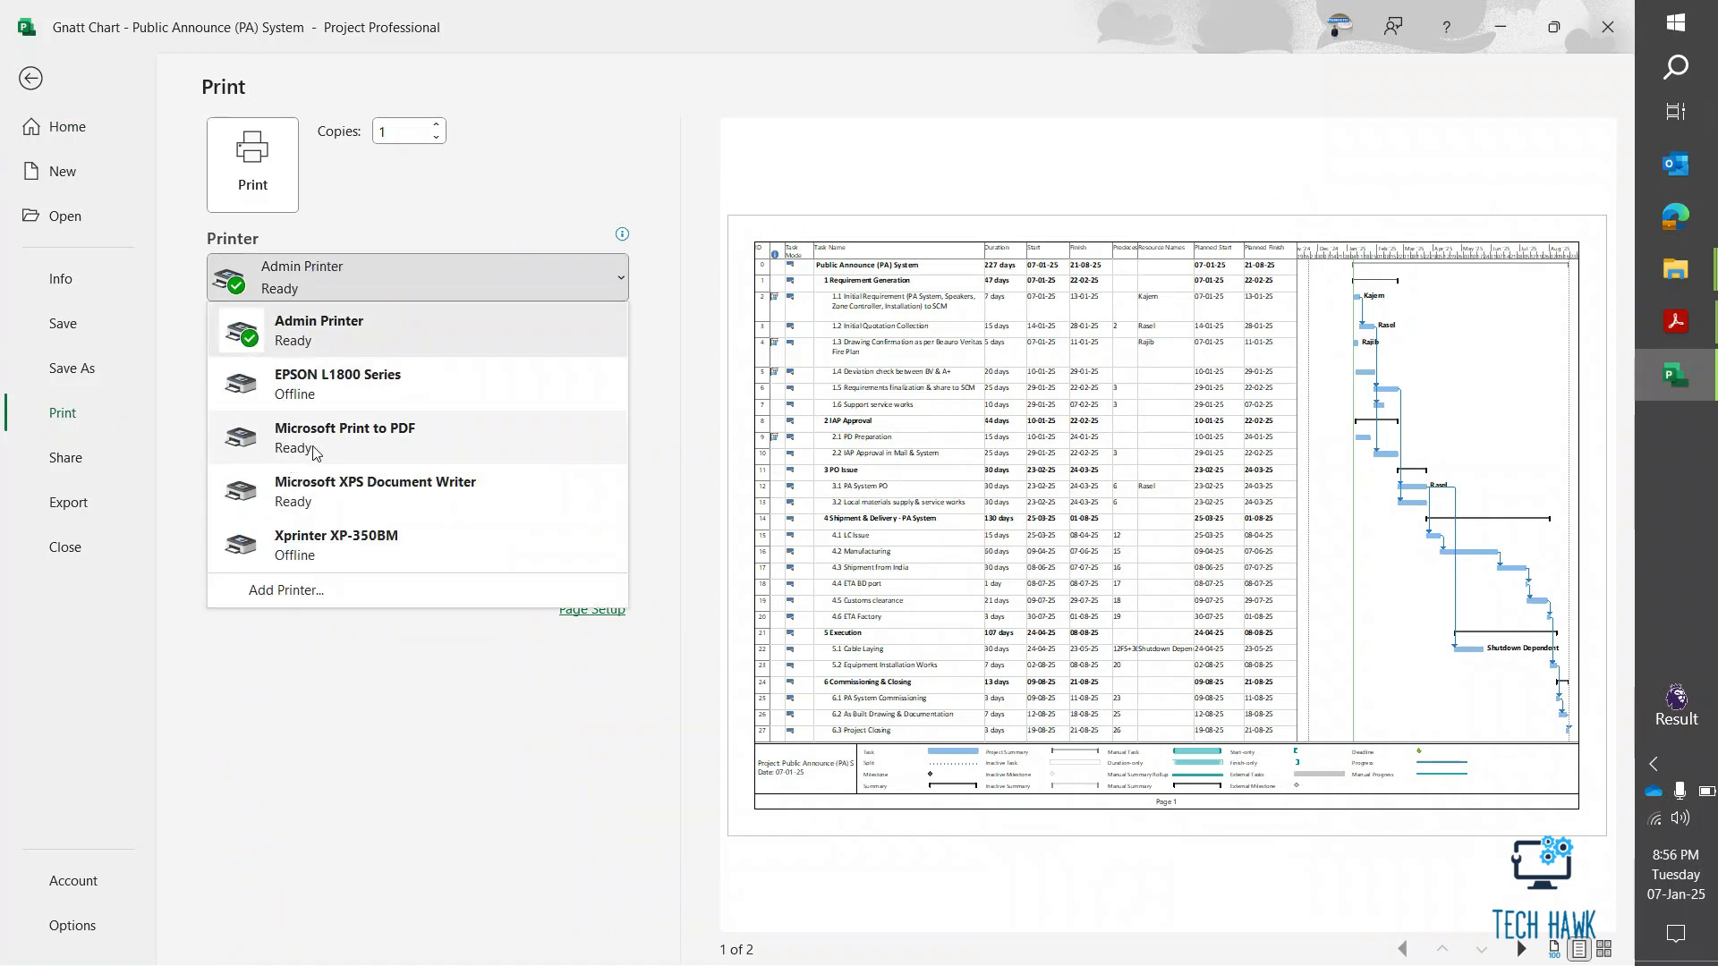
click(345, 437)
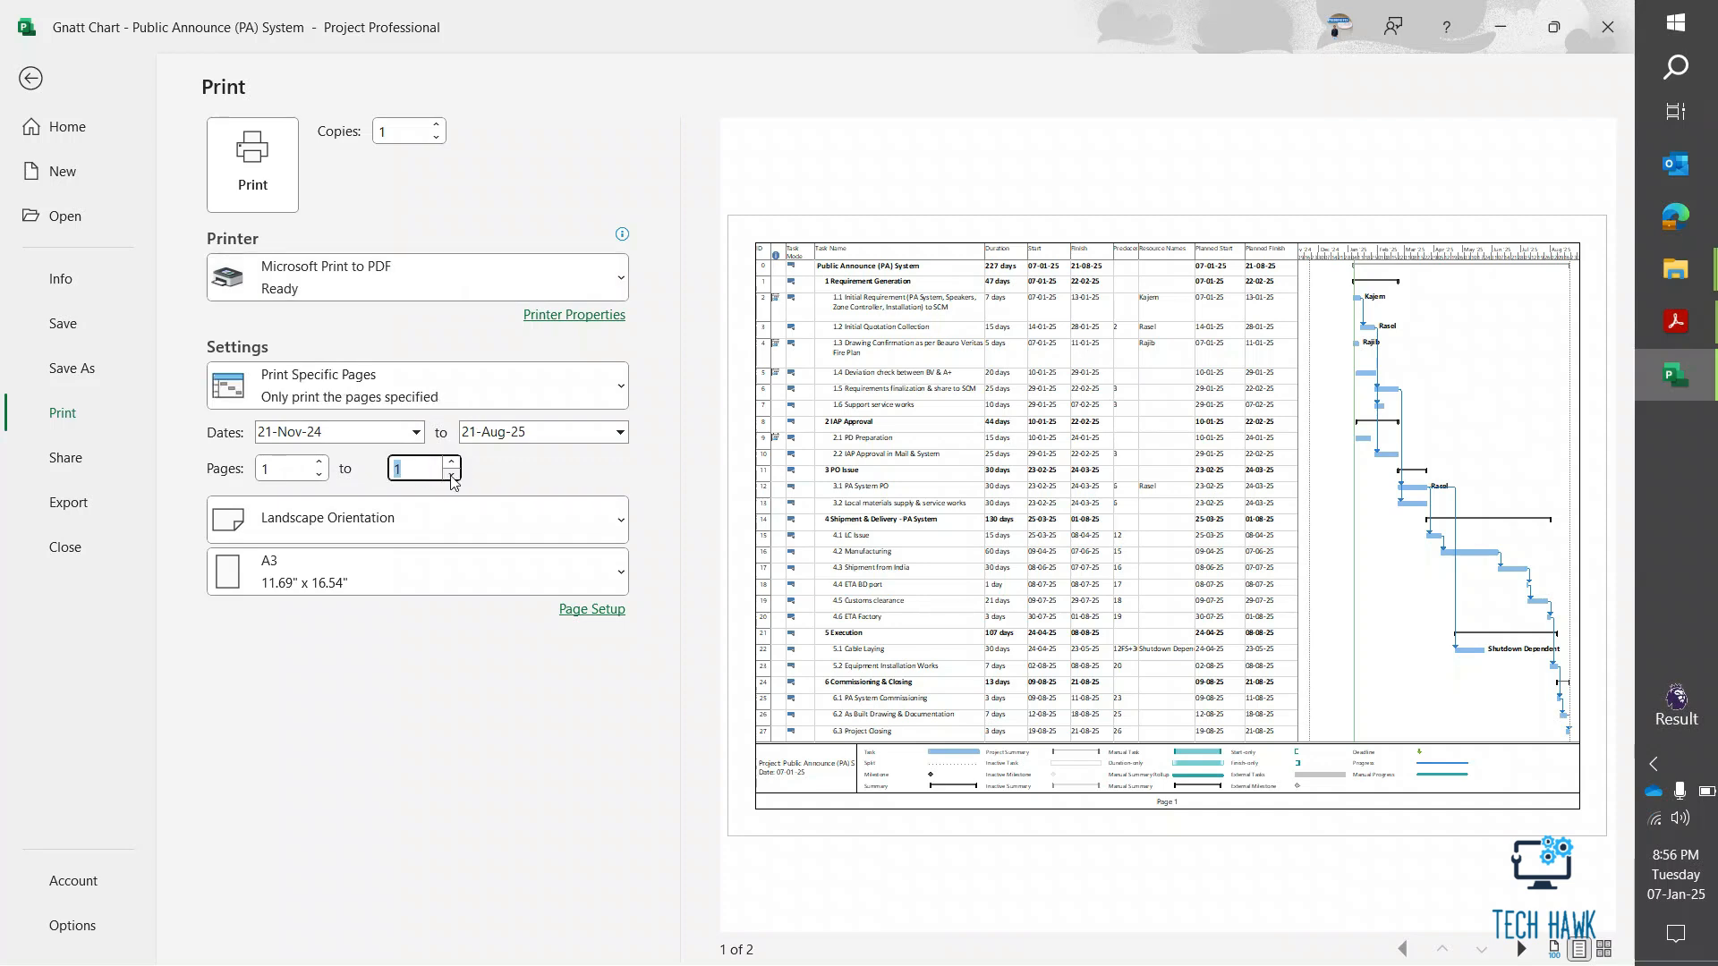
Keep pages 1 to 1 and set Settings to Print Entire Project.
click(449, 461)
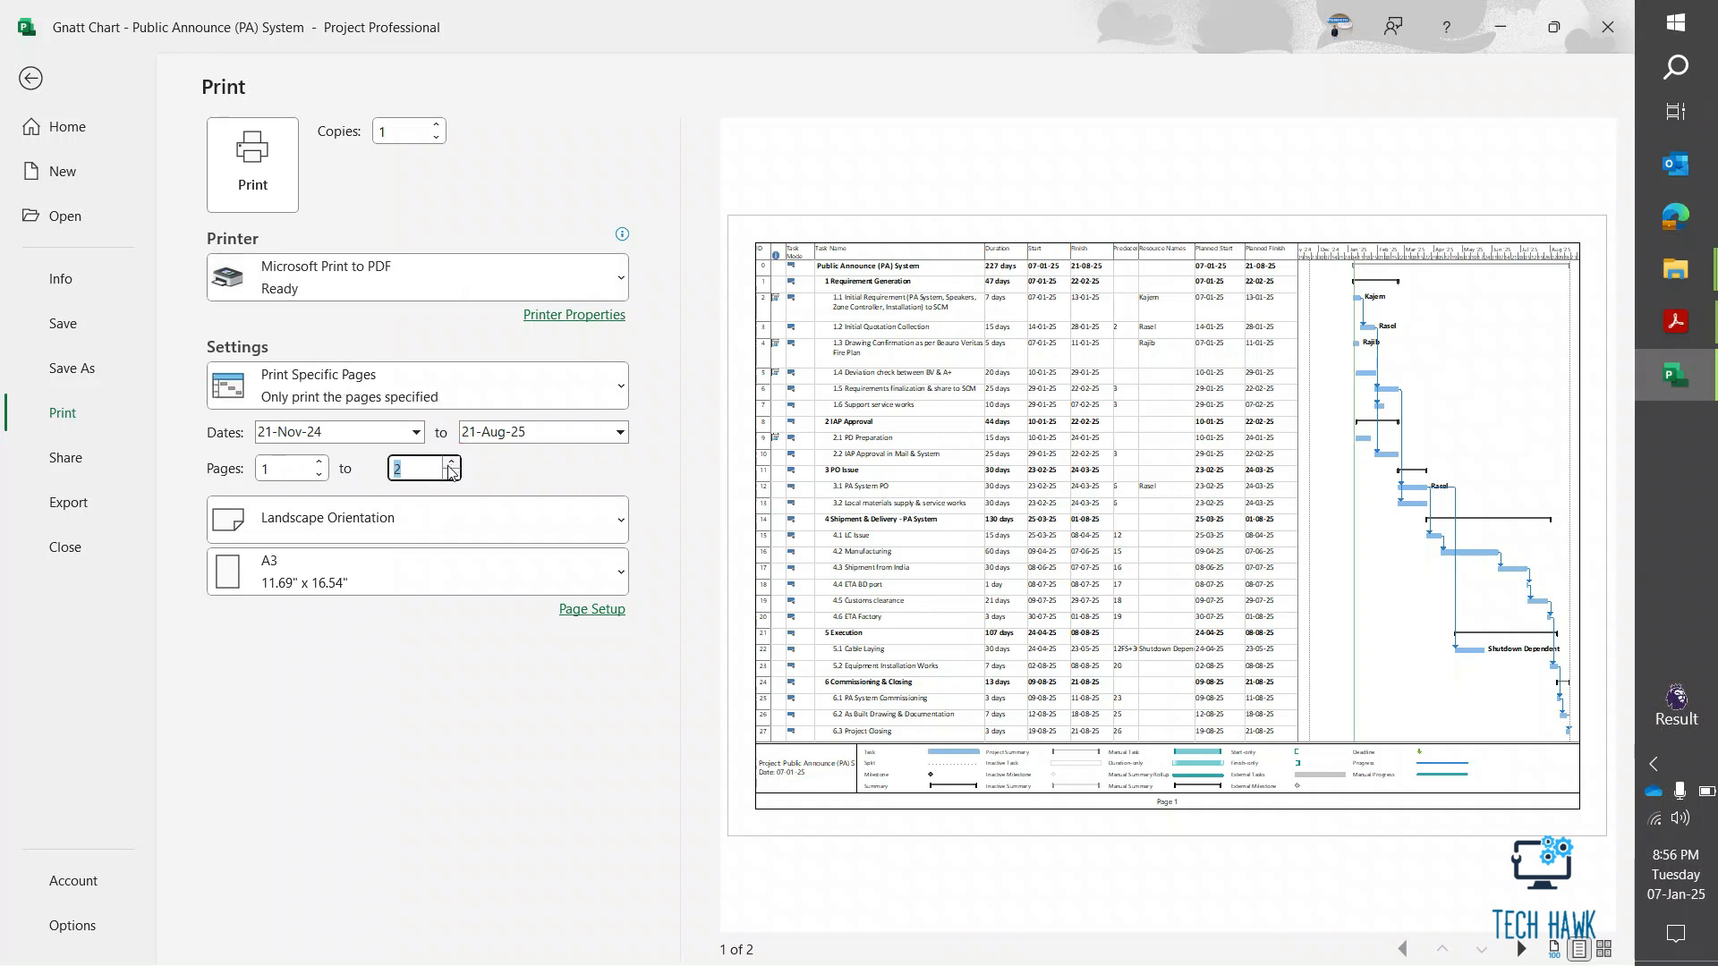
click(449, 473)
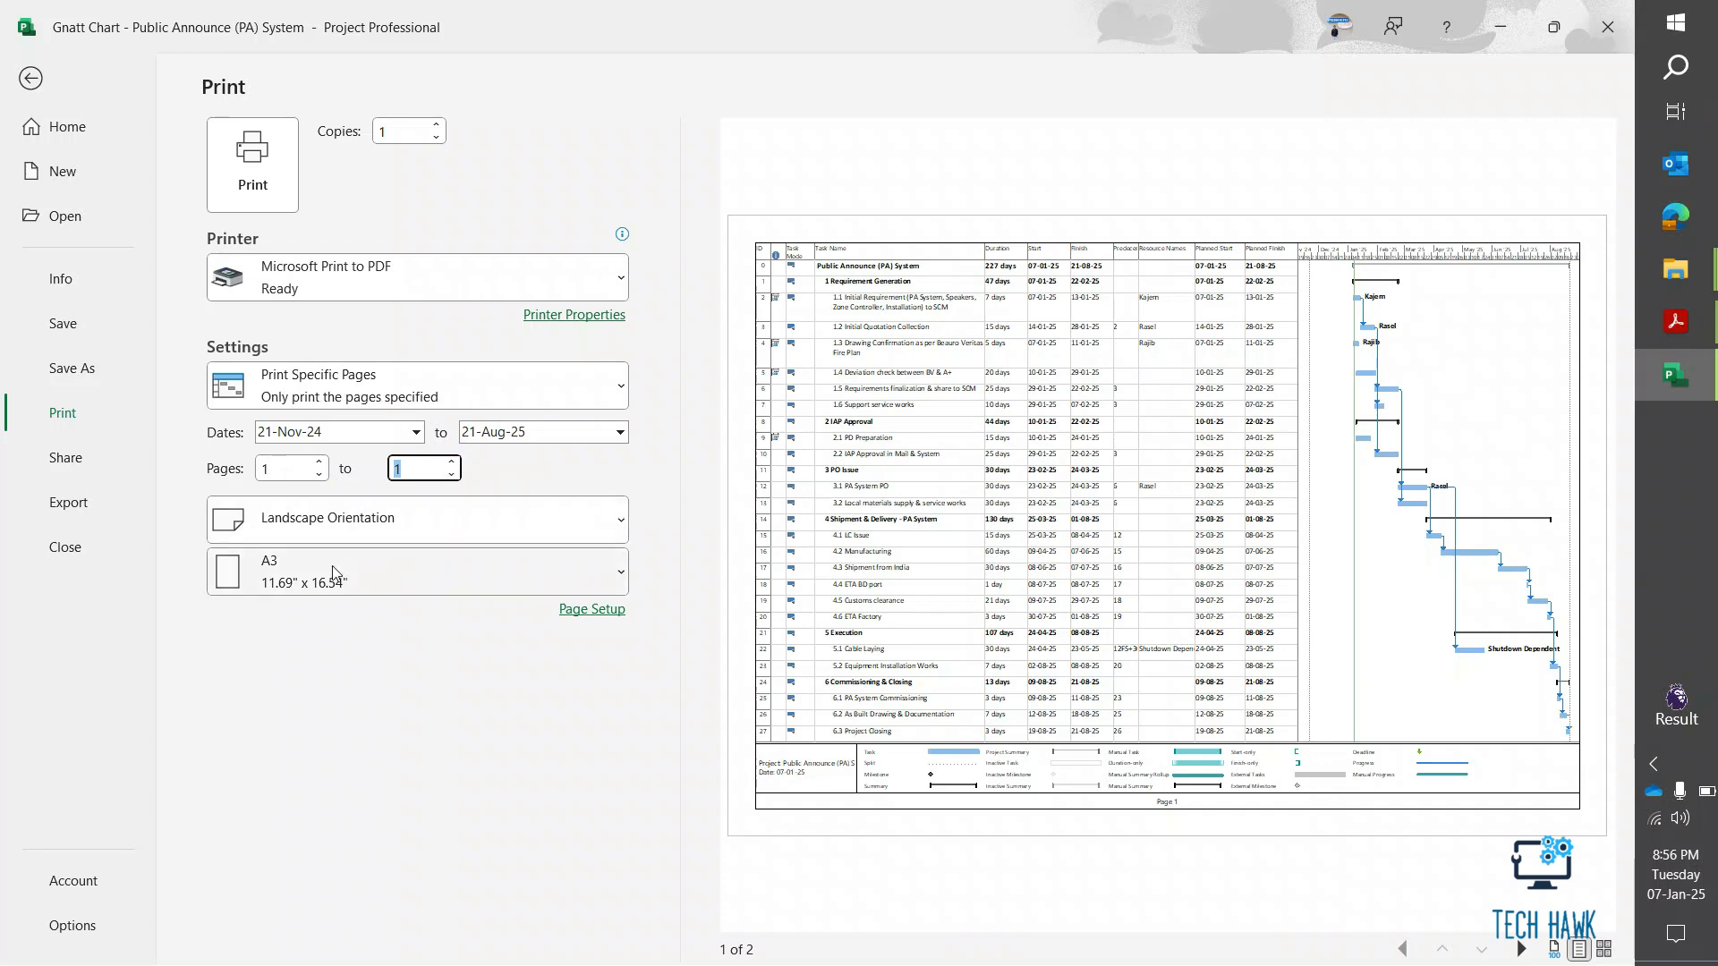
click(417, 386)
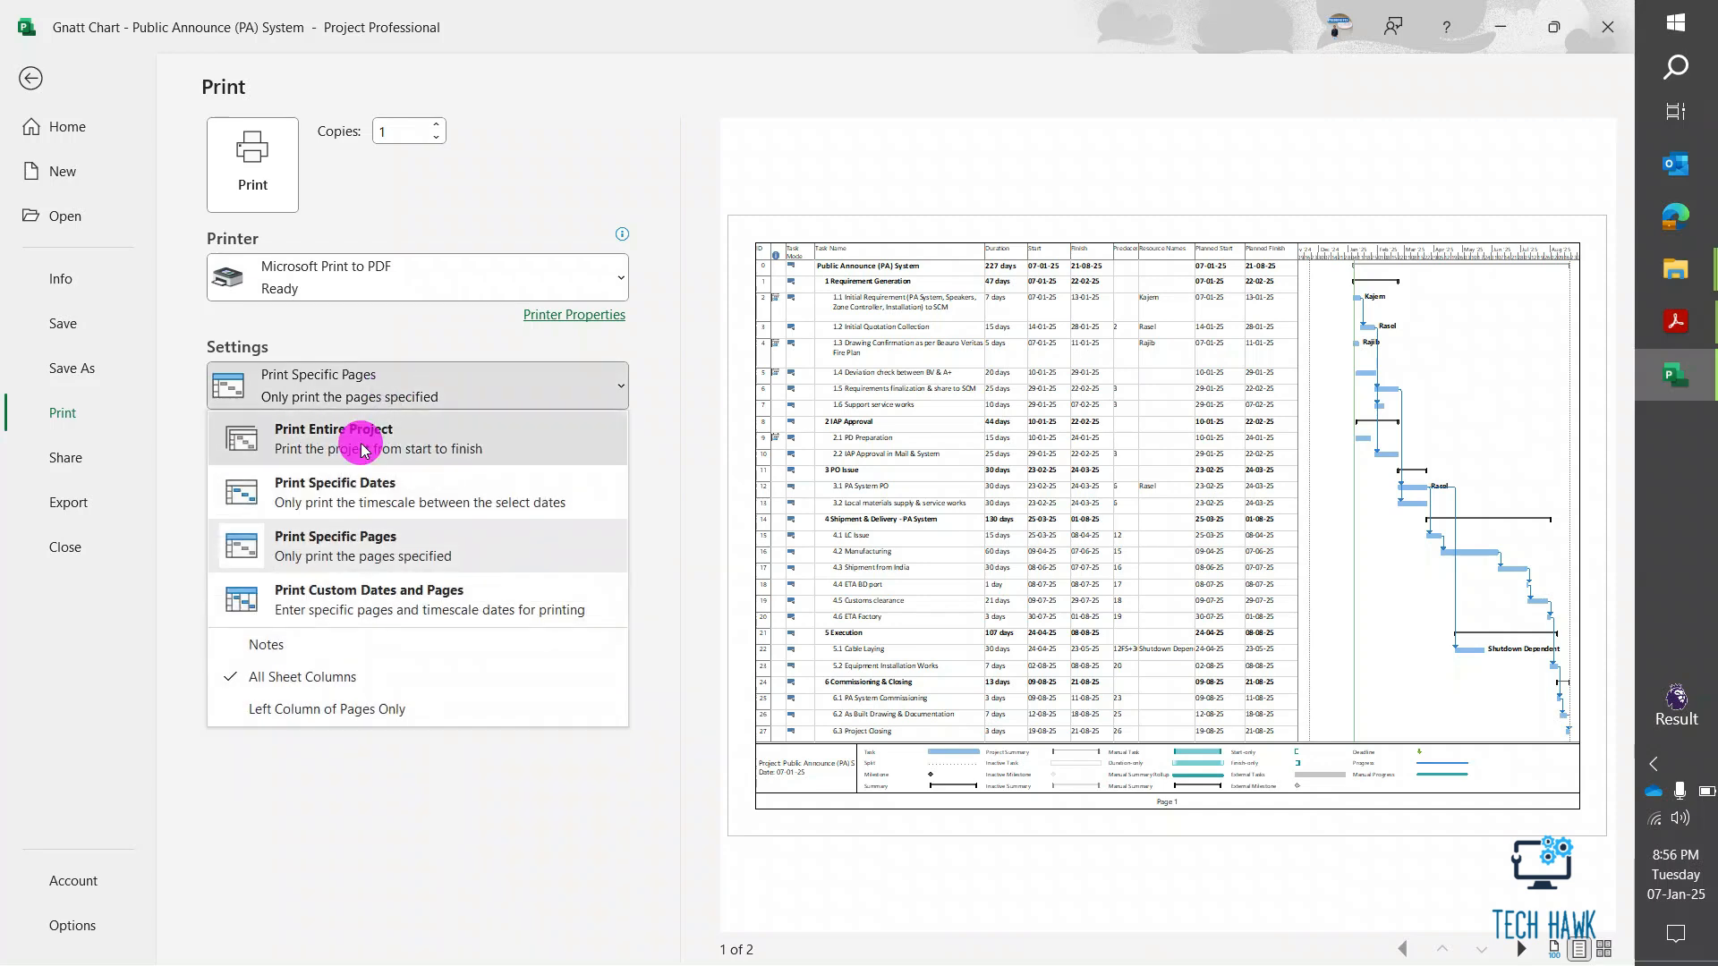
click(333, 439)
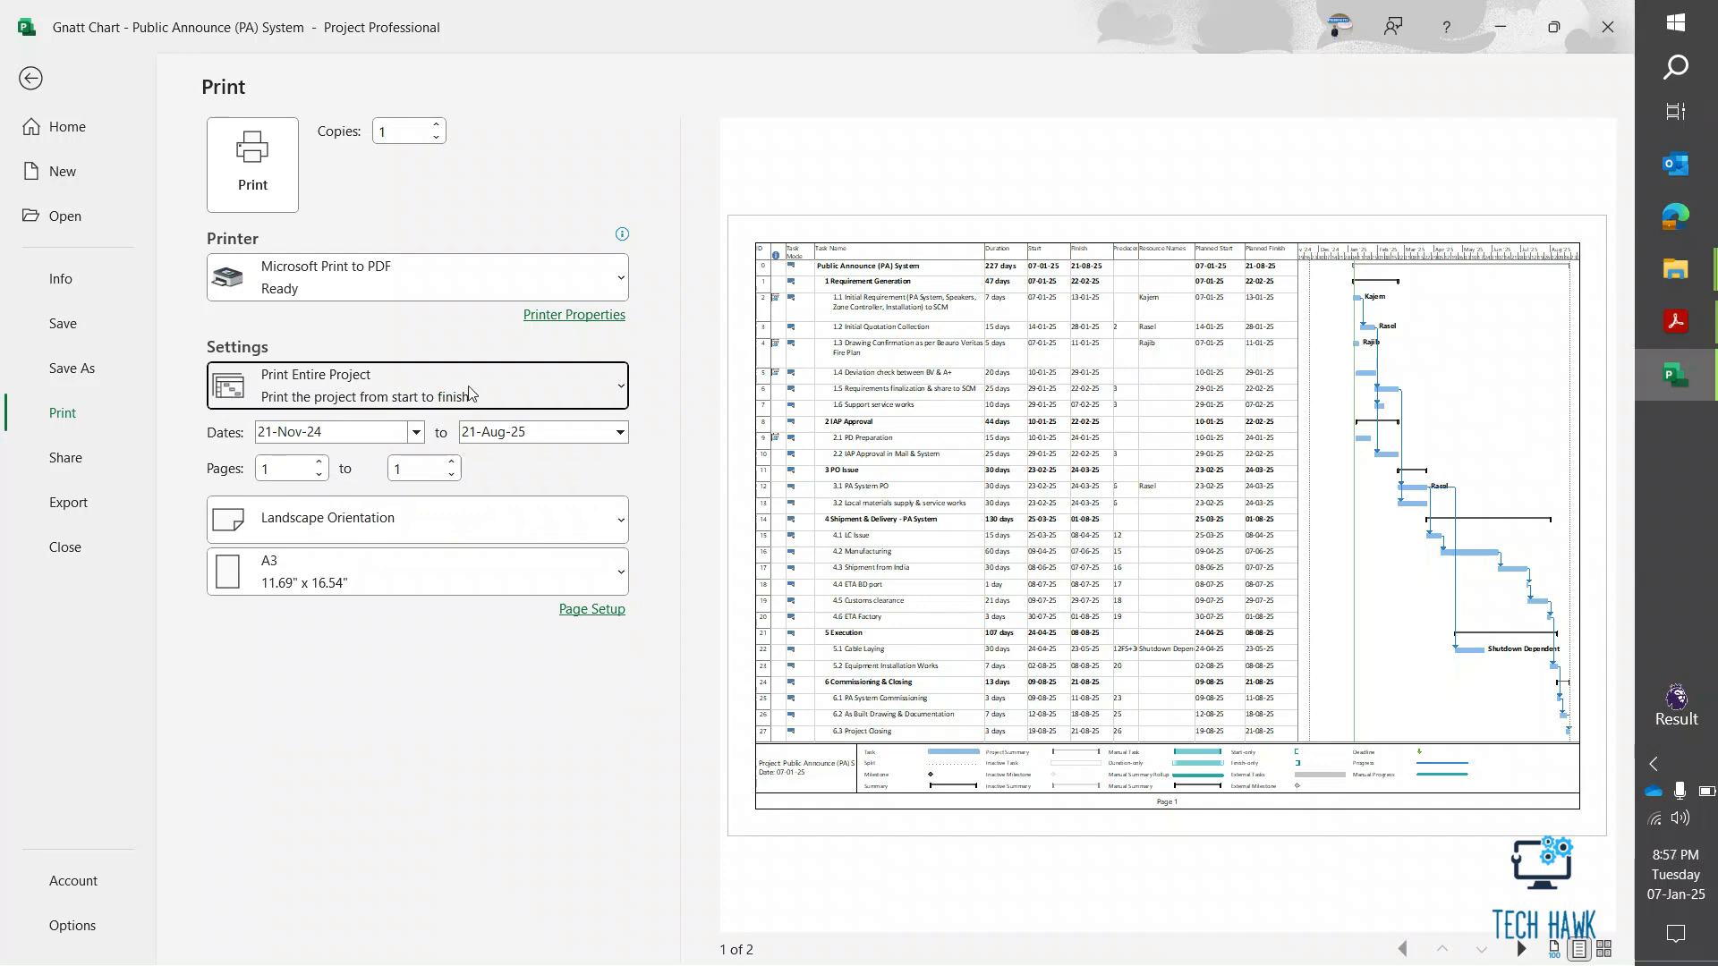
mouse_move(479, 619)
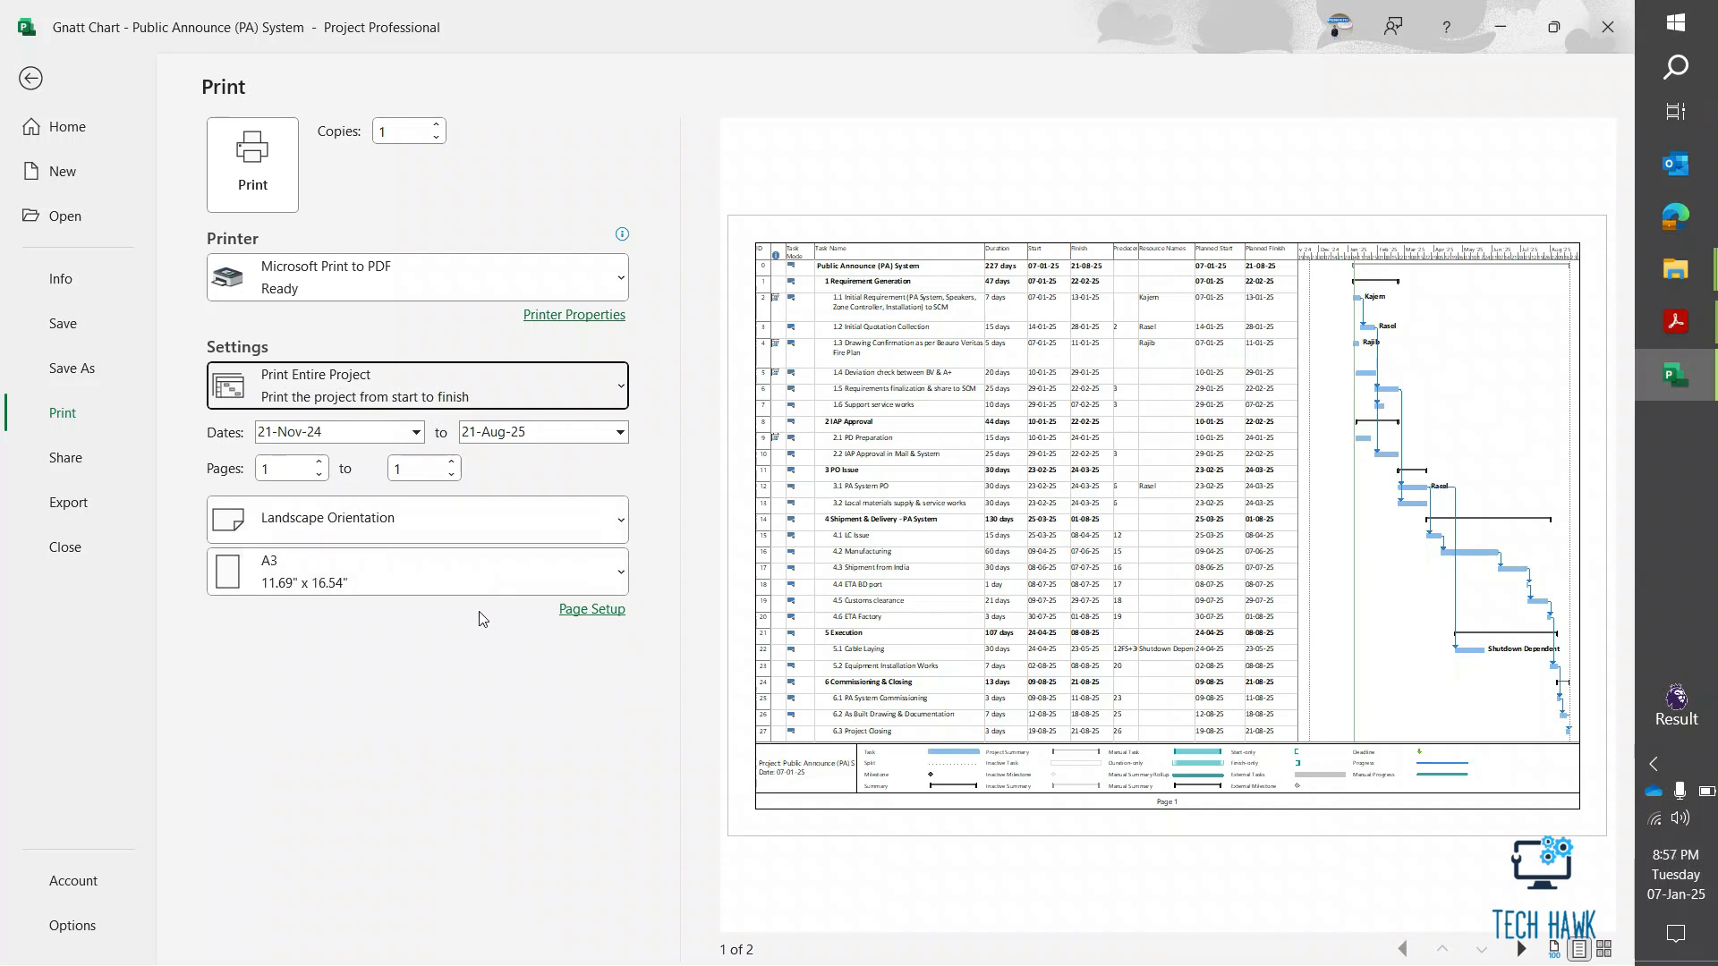
mouse_move(476, 637)
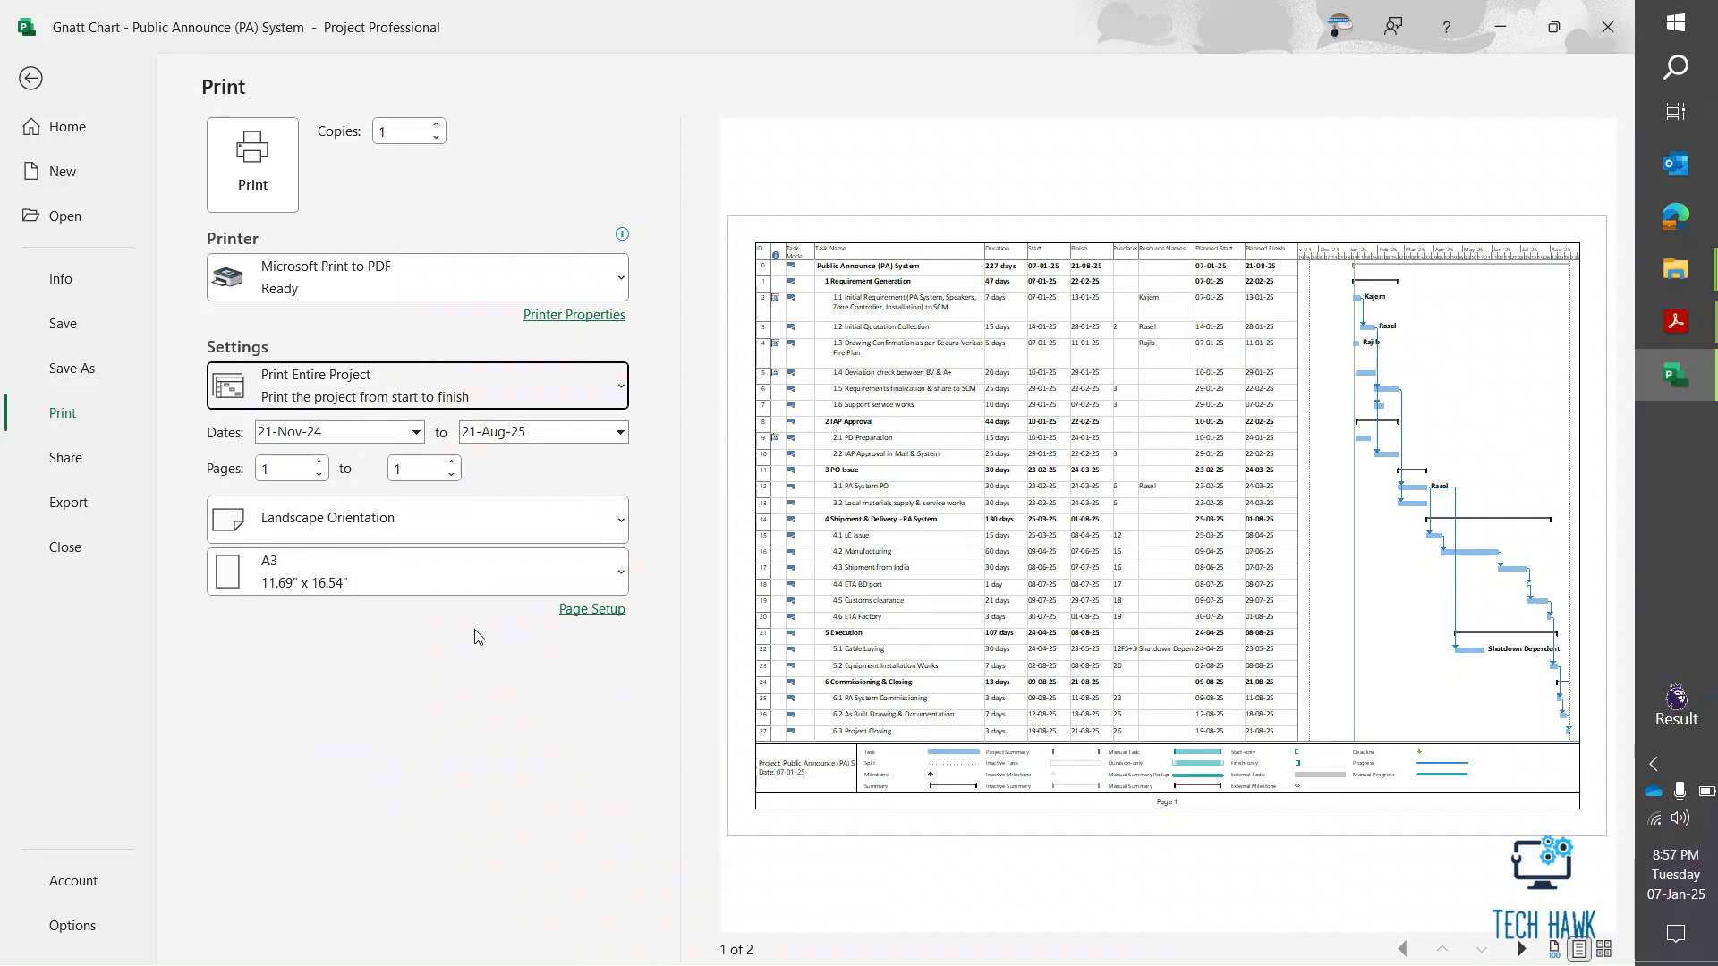
click(591, 609)
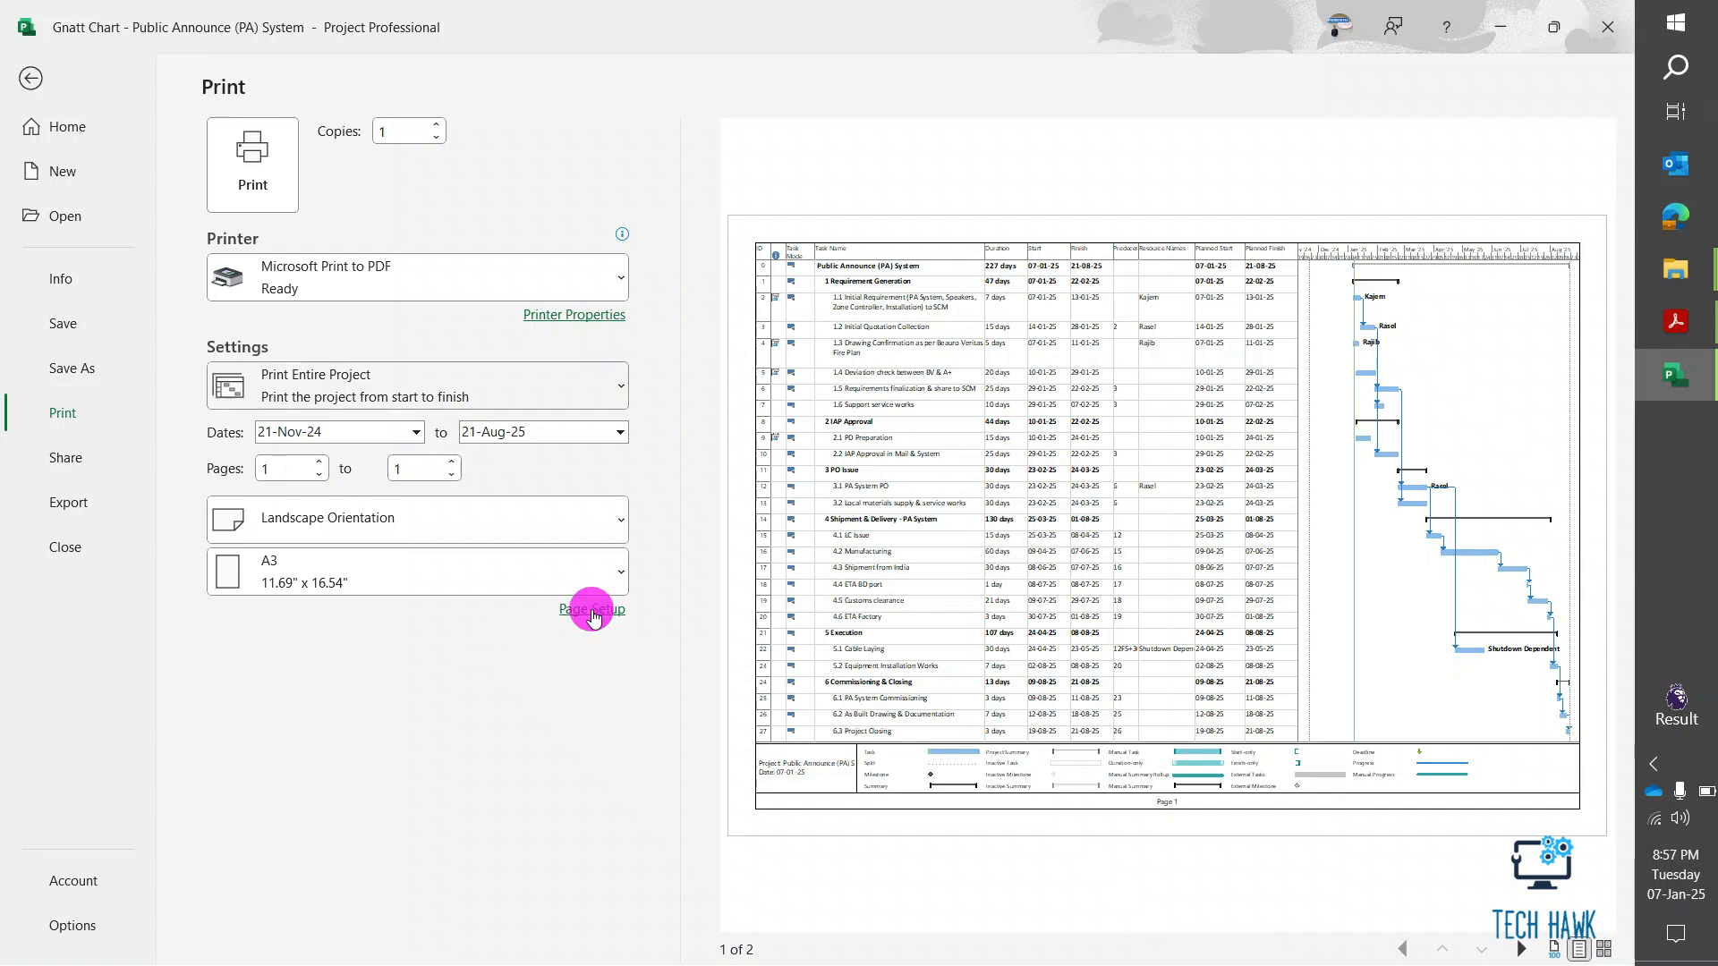
In Page Setup, fit the Gantt chart to 1 page wide by 1 tall and confirm.
click(592, 609)
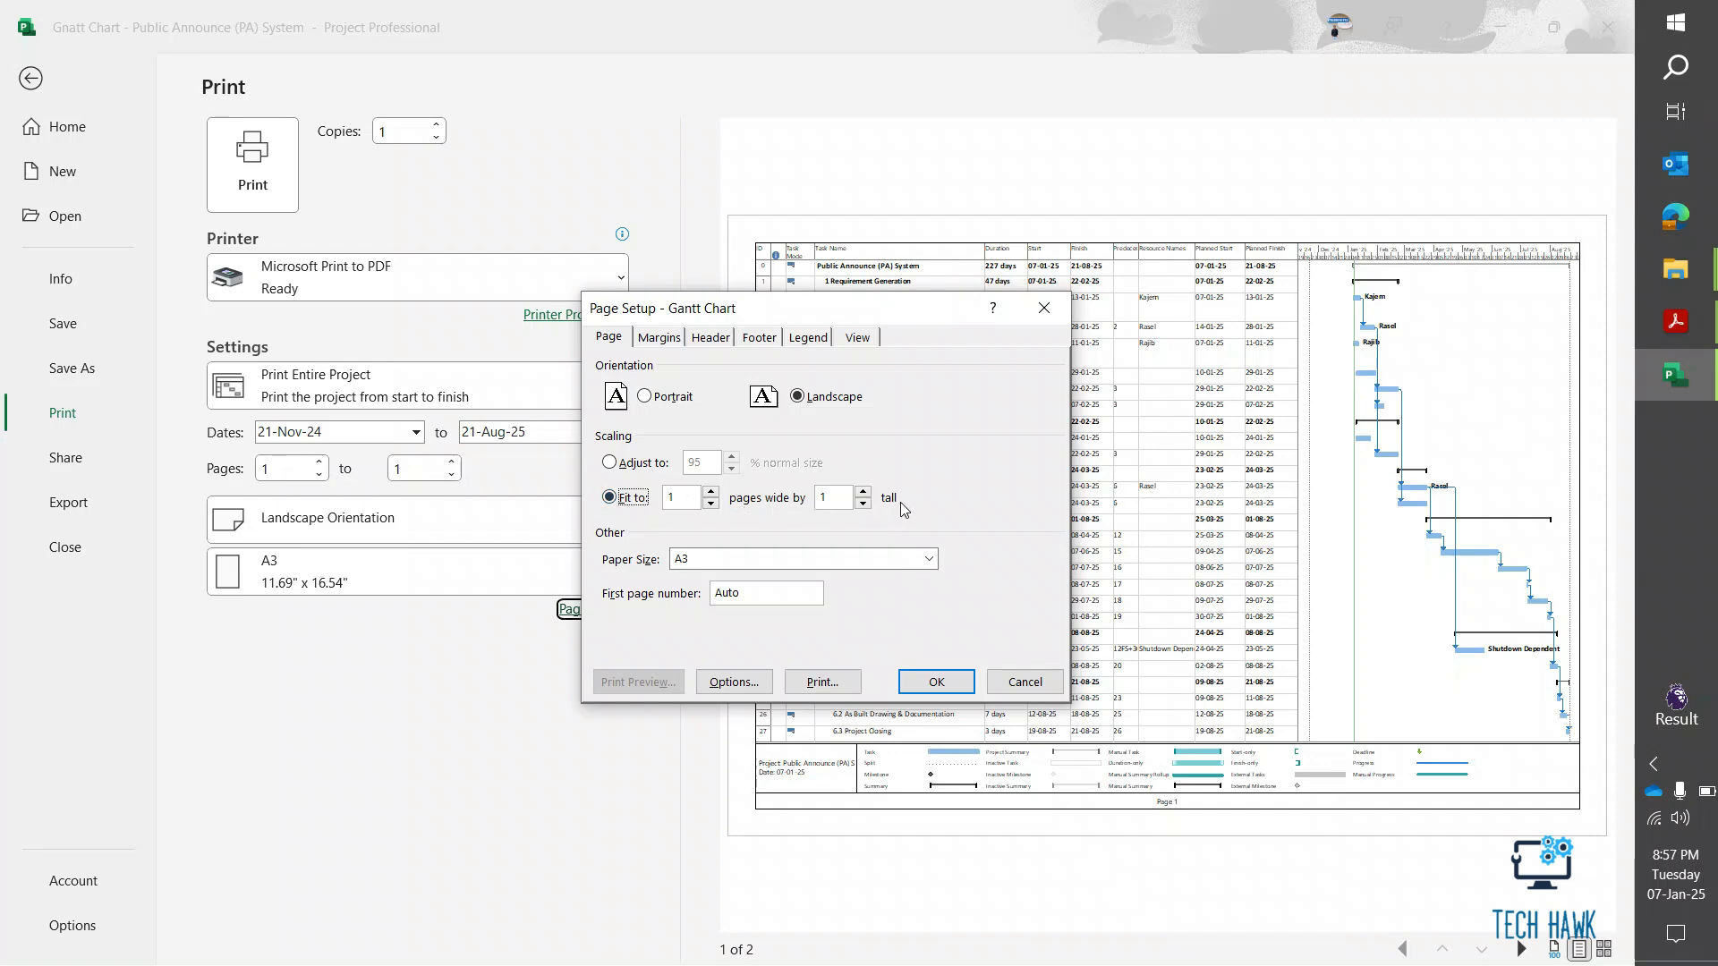
mouse_move(730, 546)
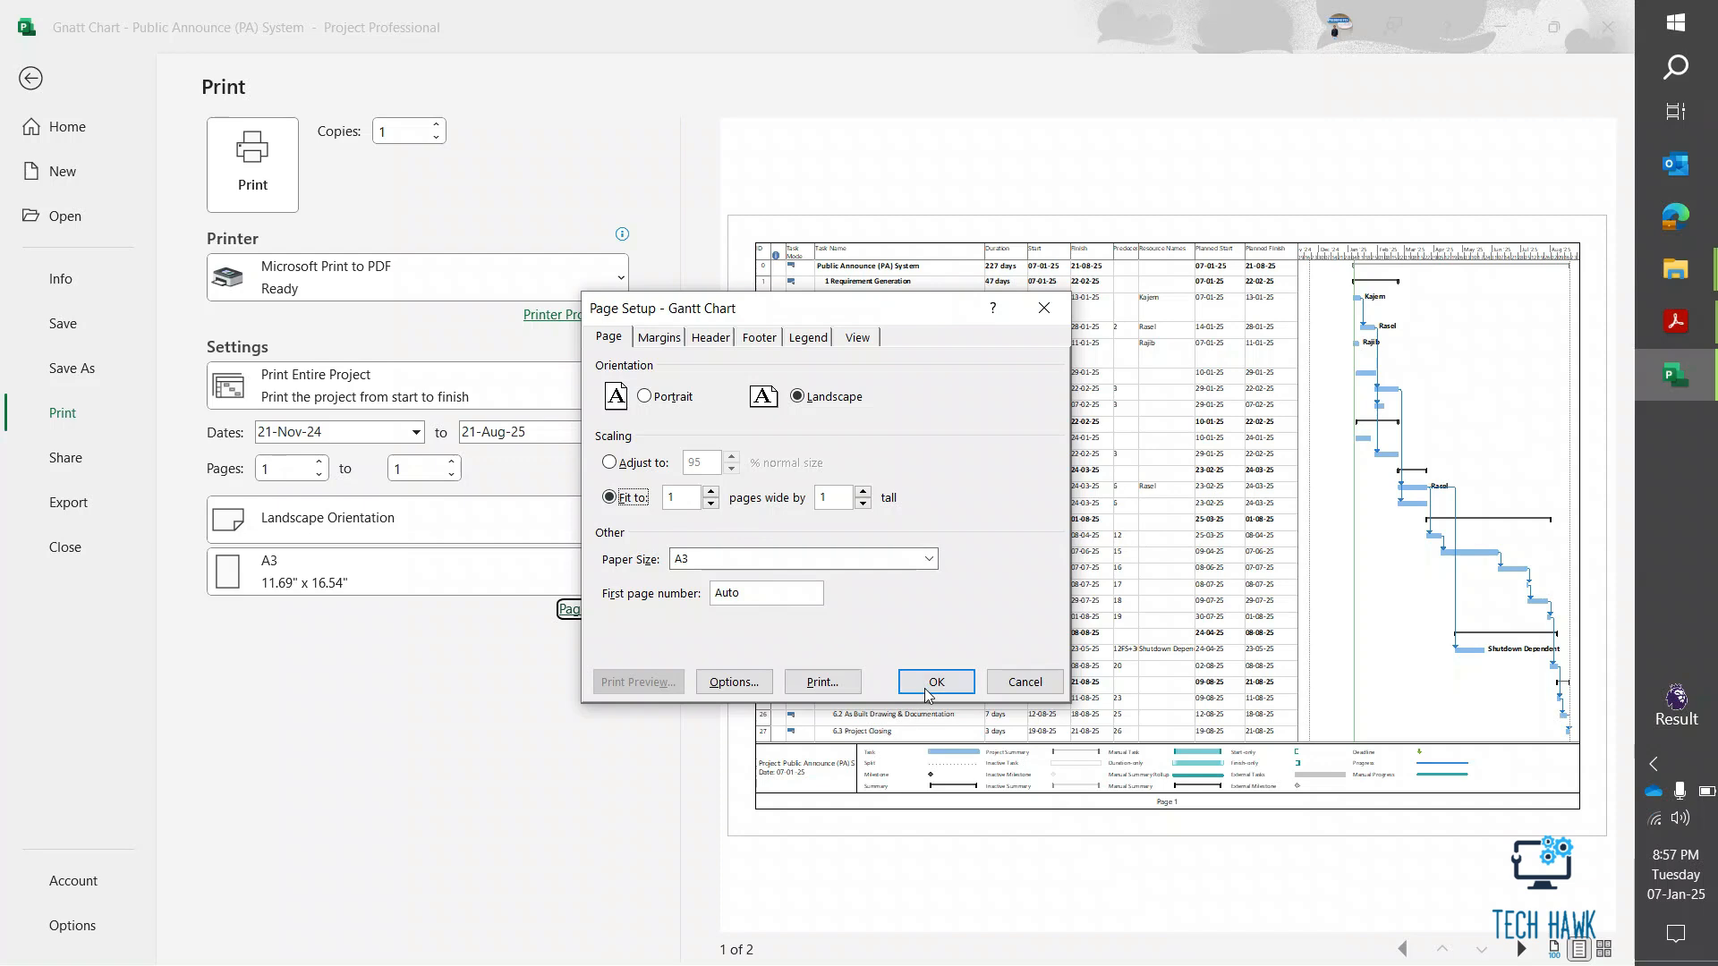
click(934, 682)
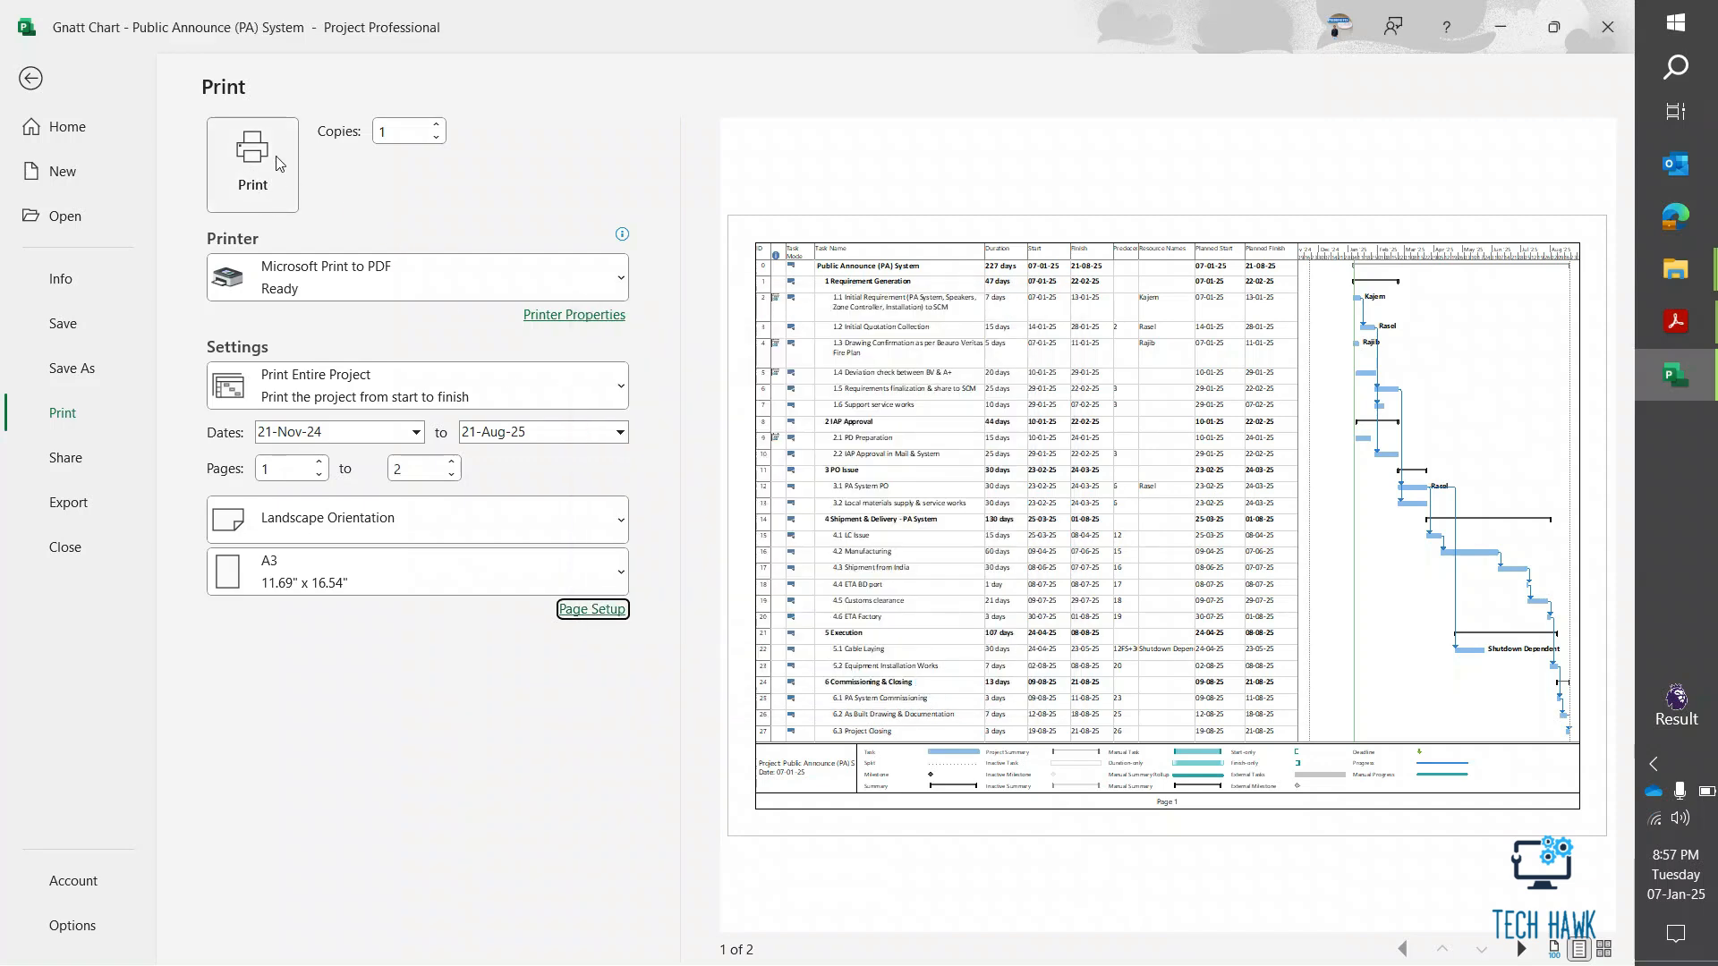
Print to PDF and save the output as 'Test' on the desktop.
click(252, 165)
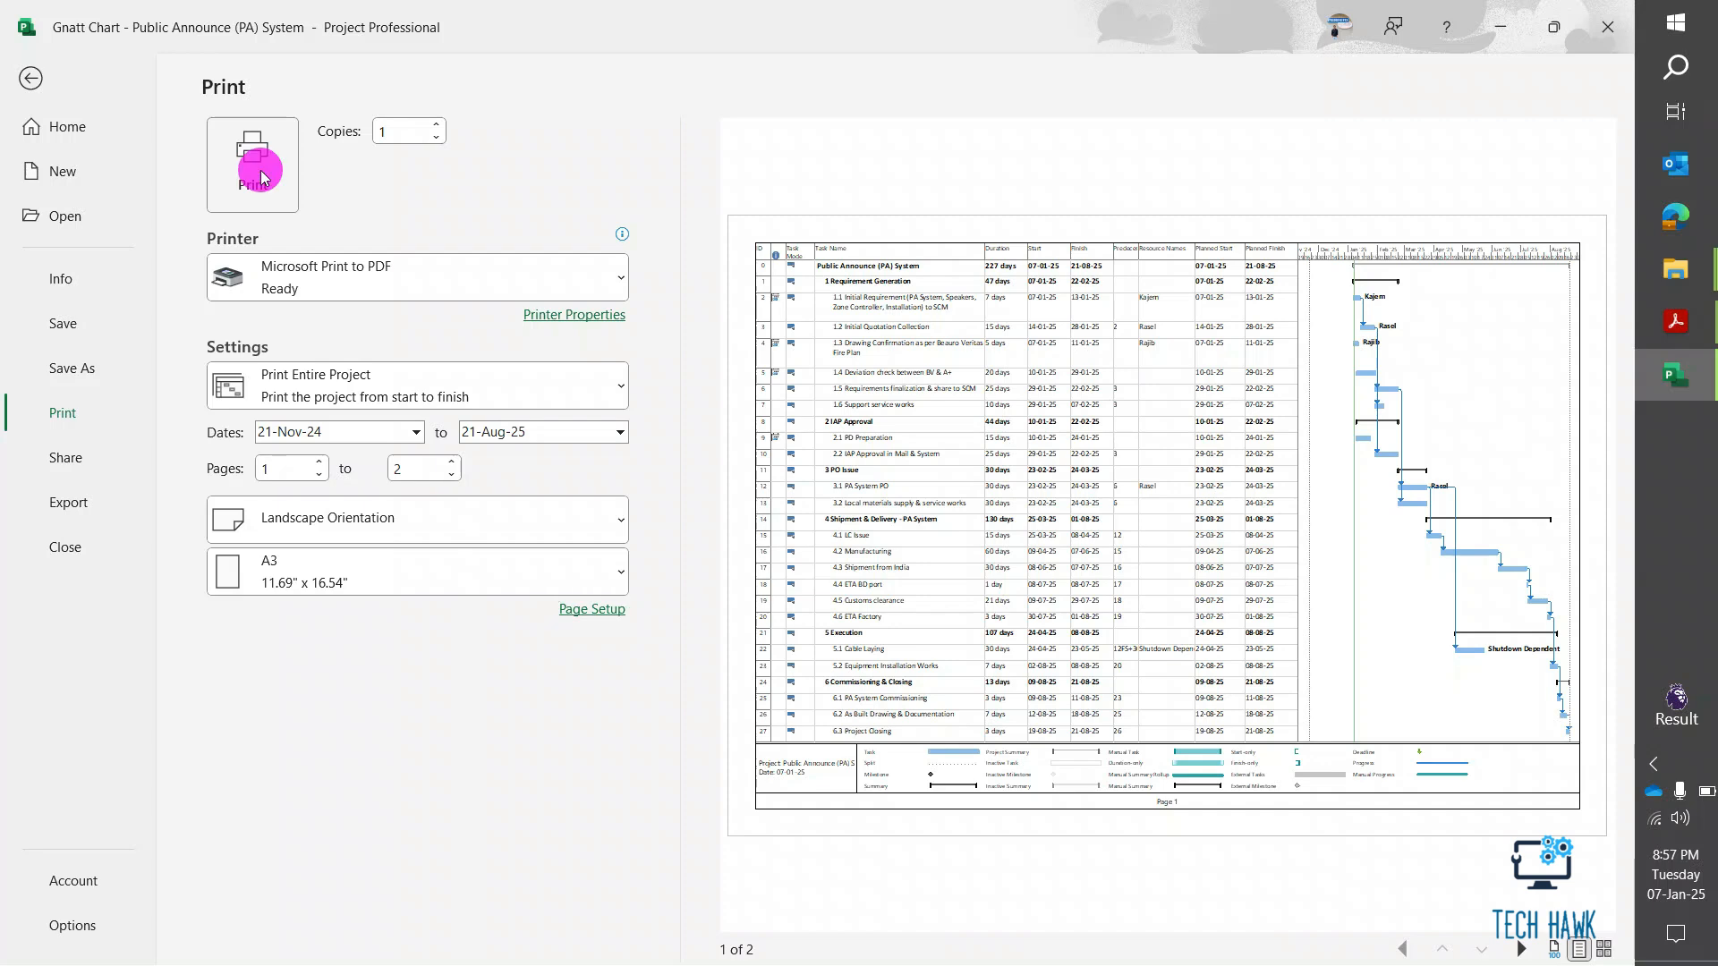
click(252, 165)
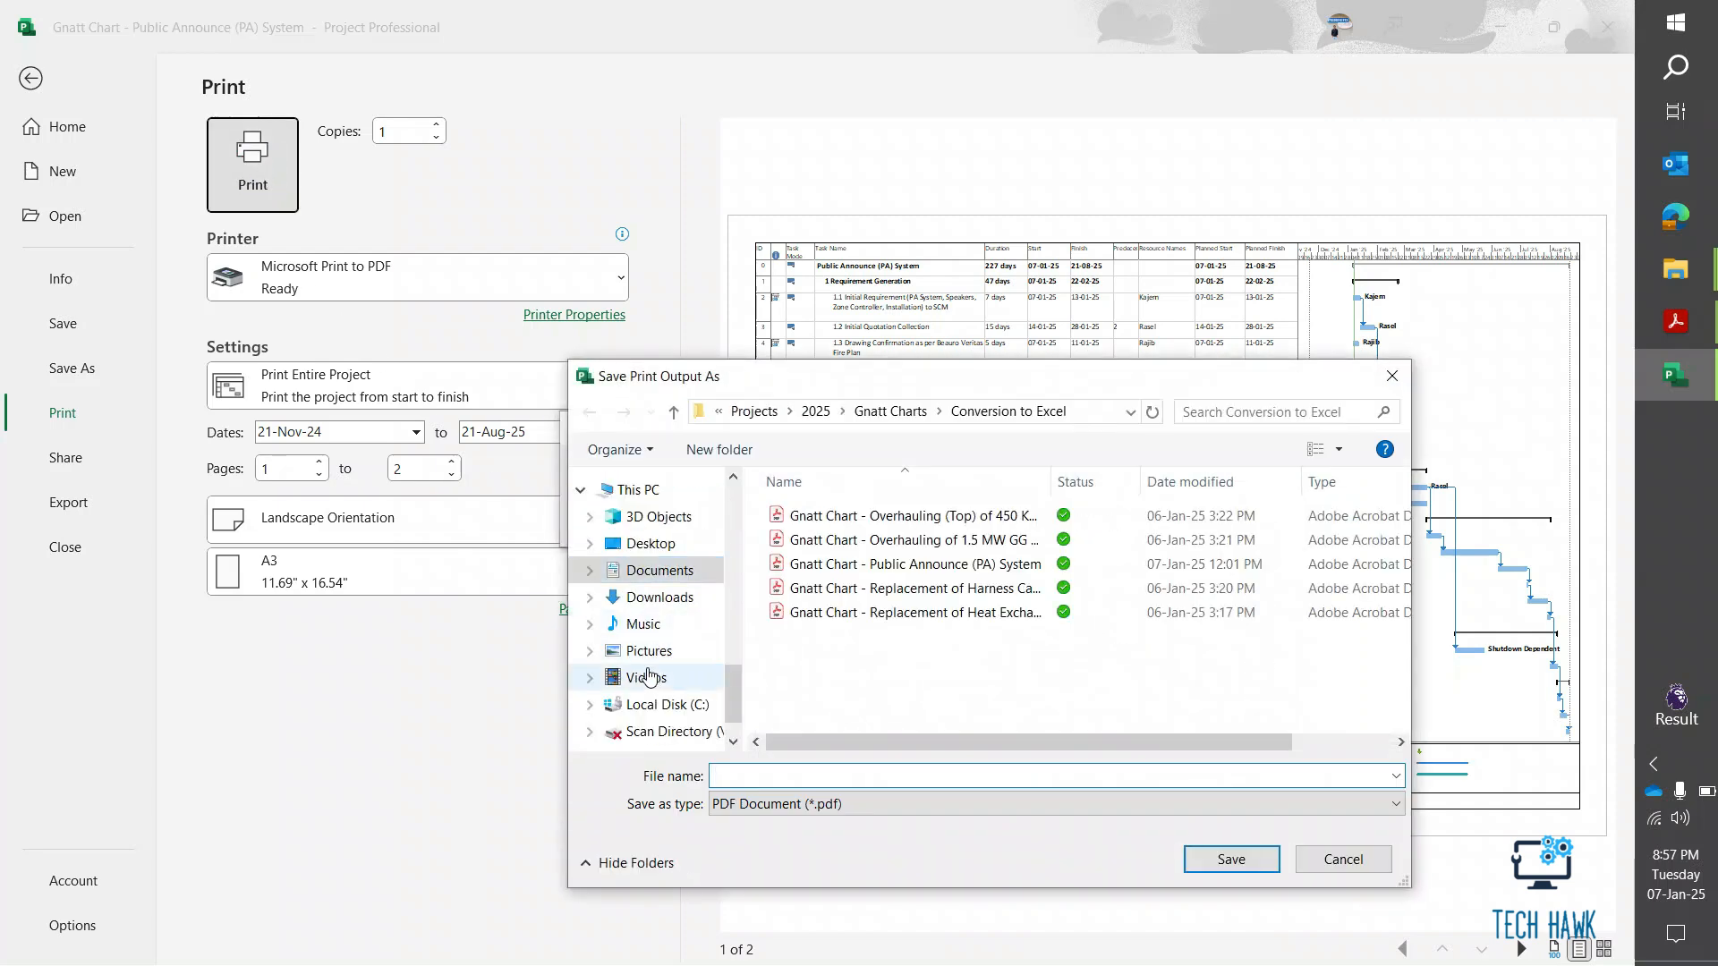
click(652, 569)
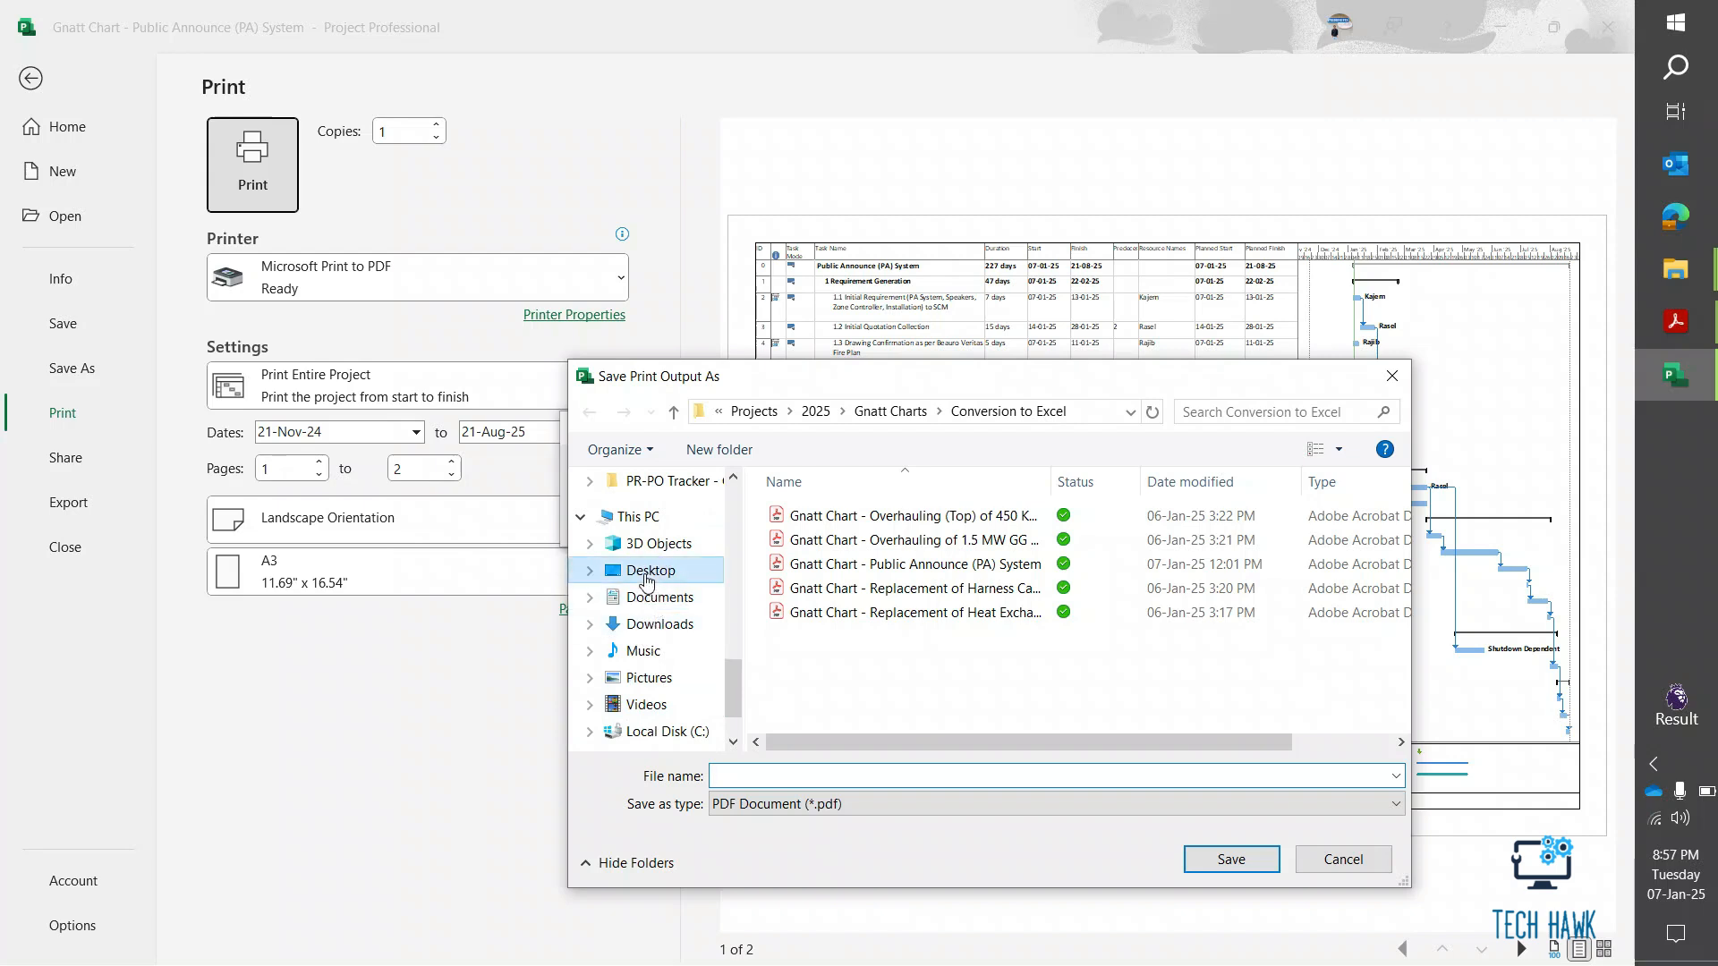
click(649, 569)
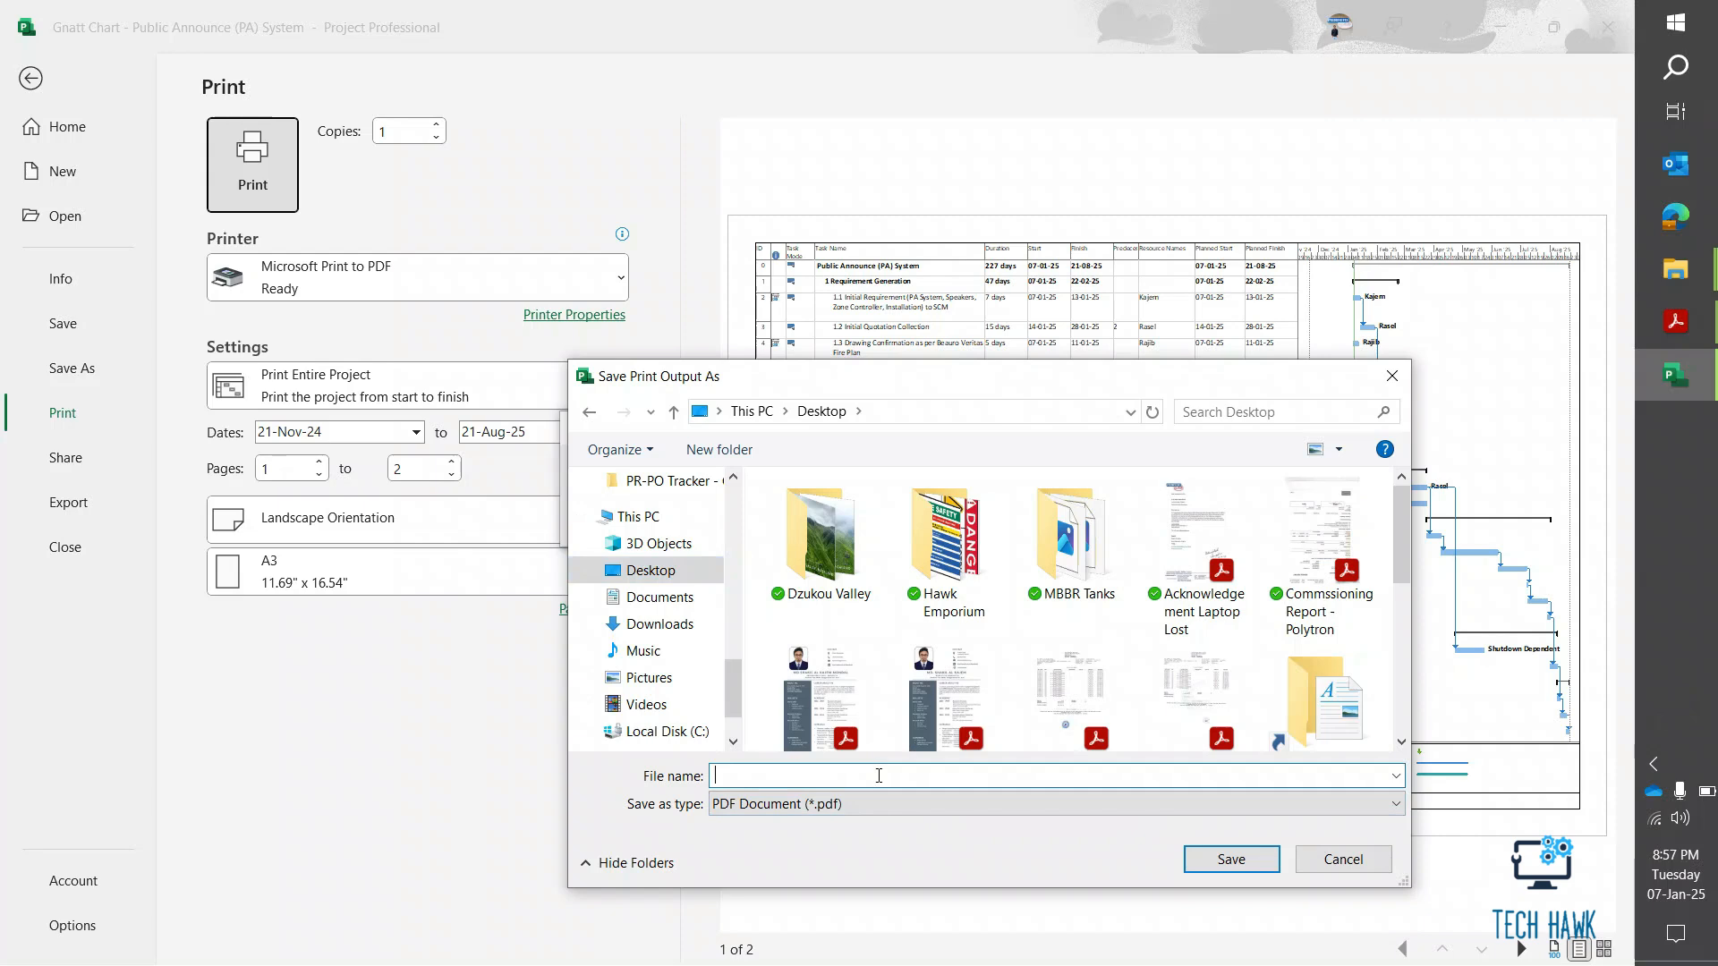
text(Test)
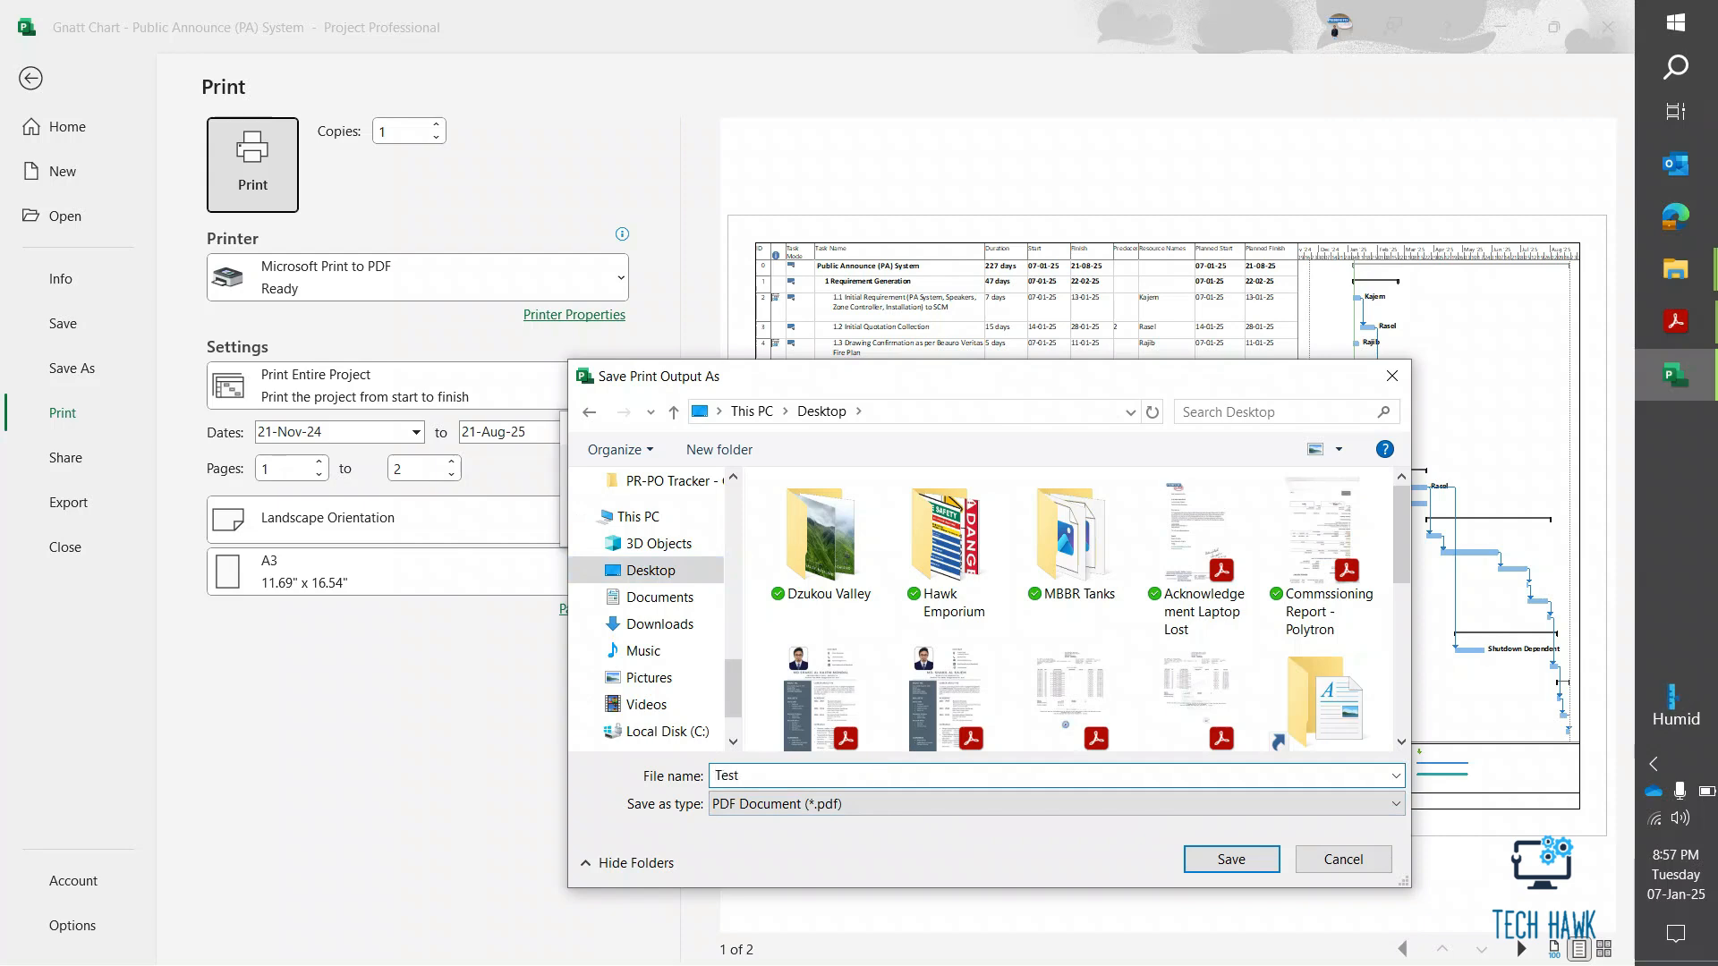
click(1229, 859)
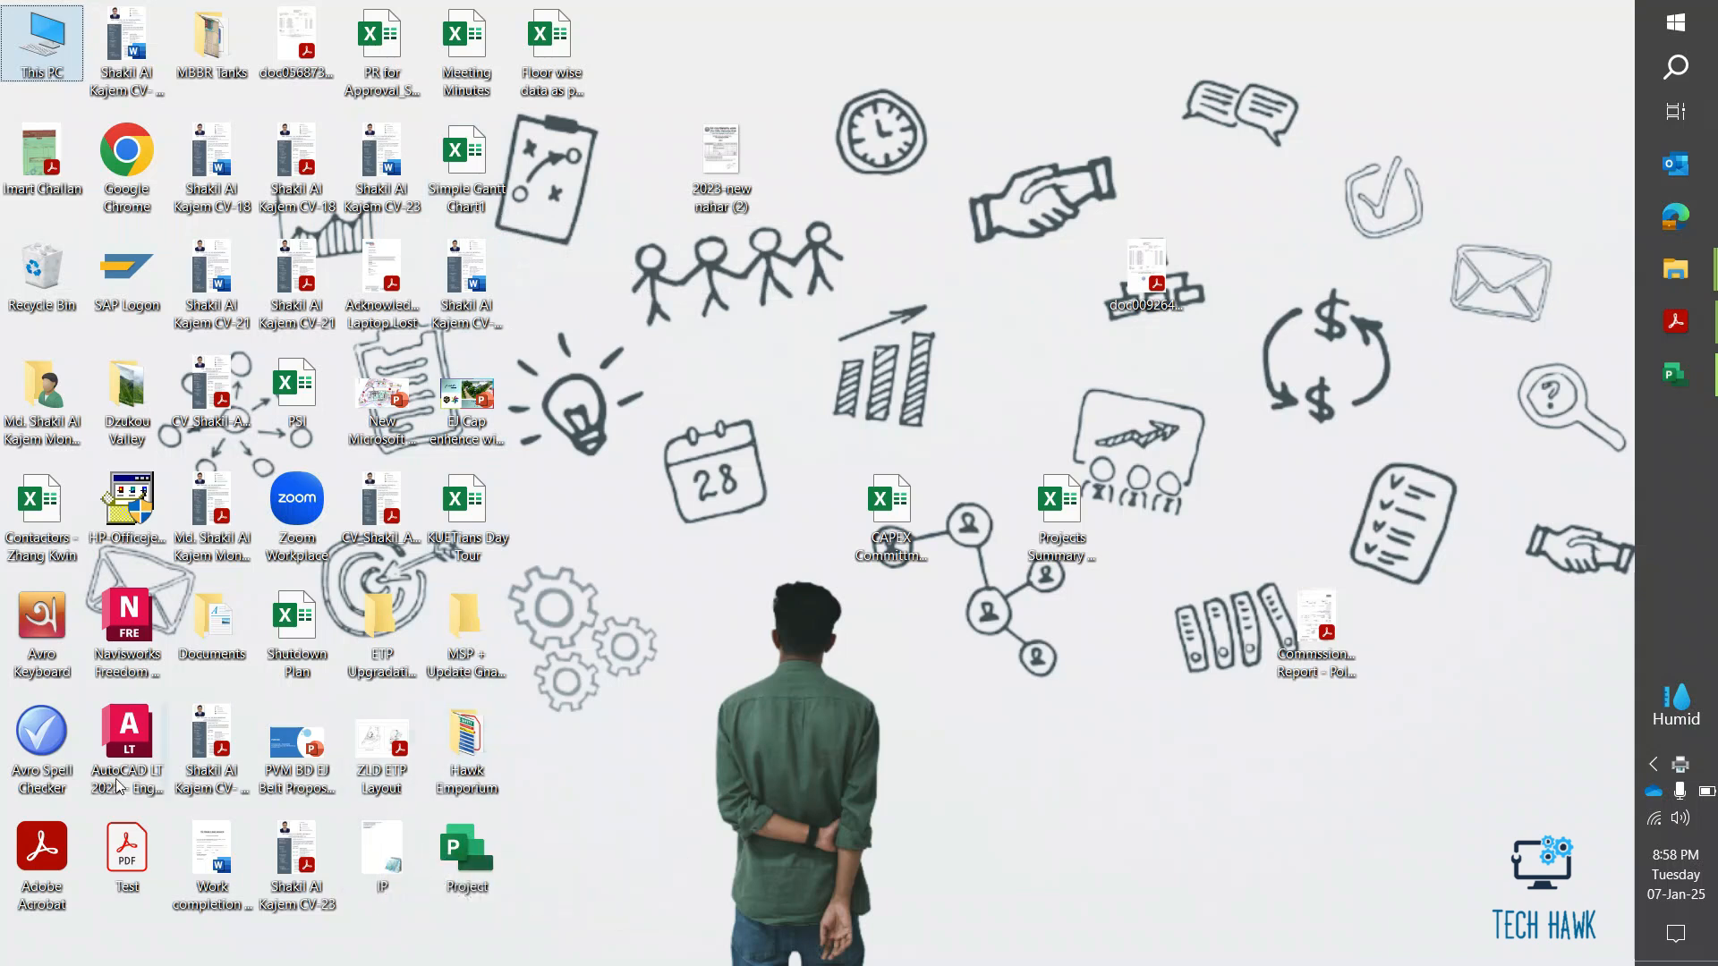
Open the newly saved Test PDF from the desktop to view the schedule.
double_click(125, 855)
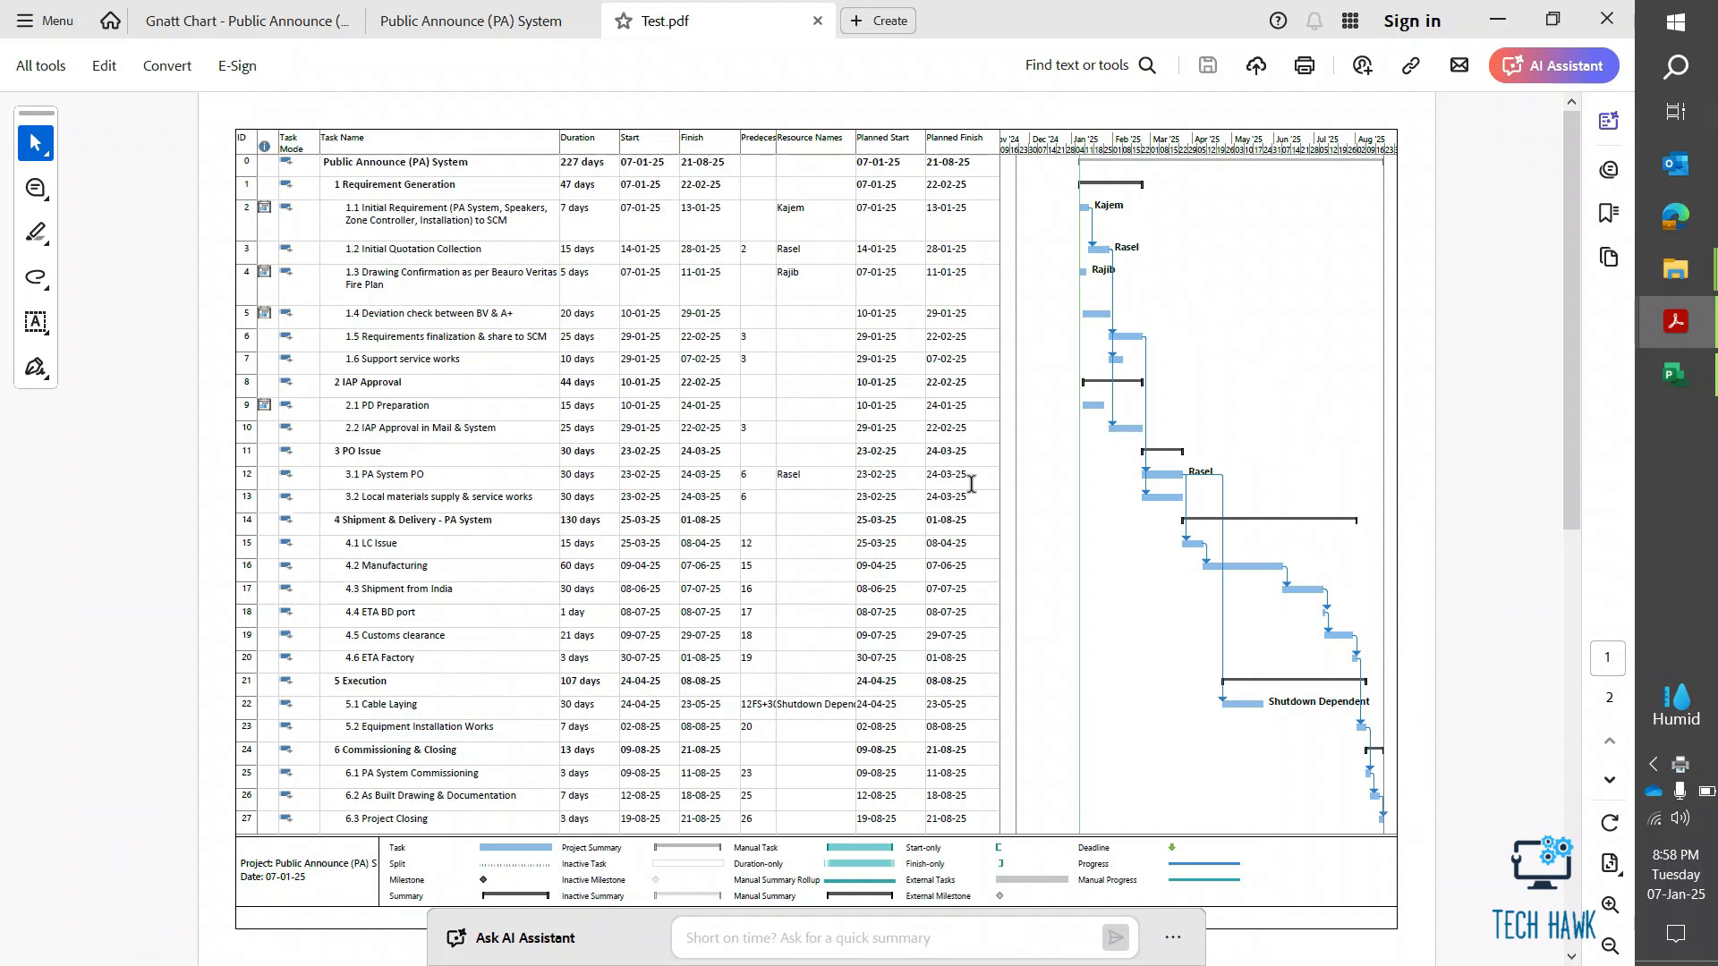
mouse_move(546, 553)
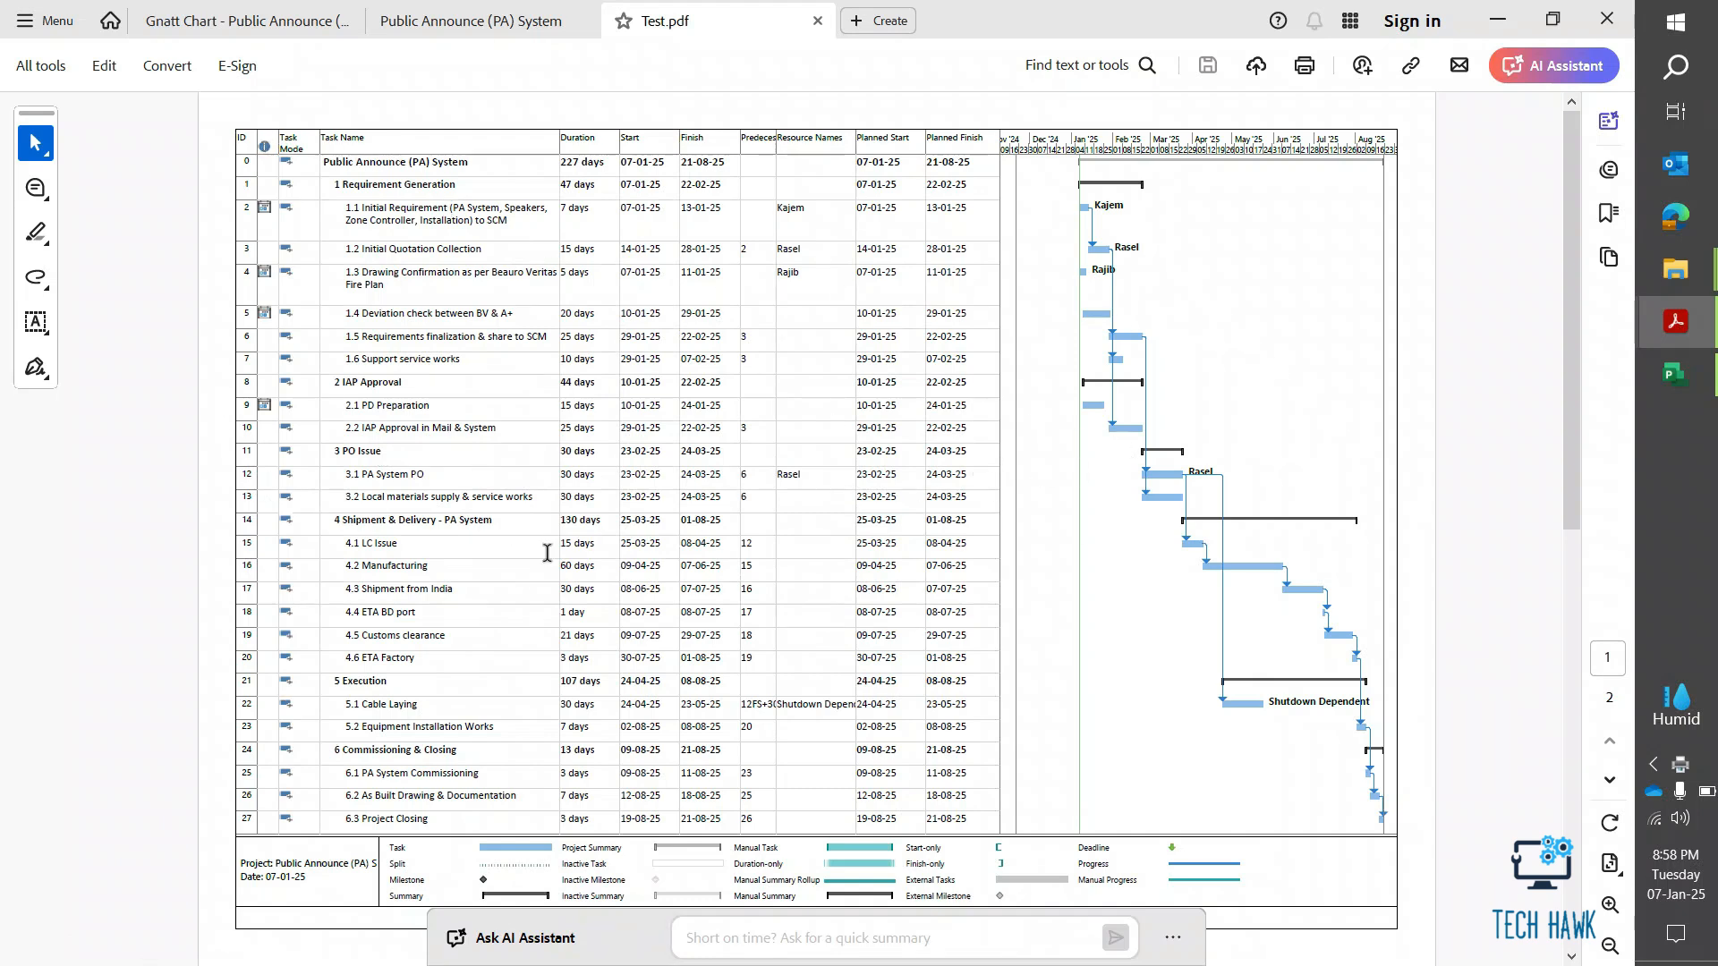
scroll(down, 3)
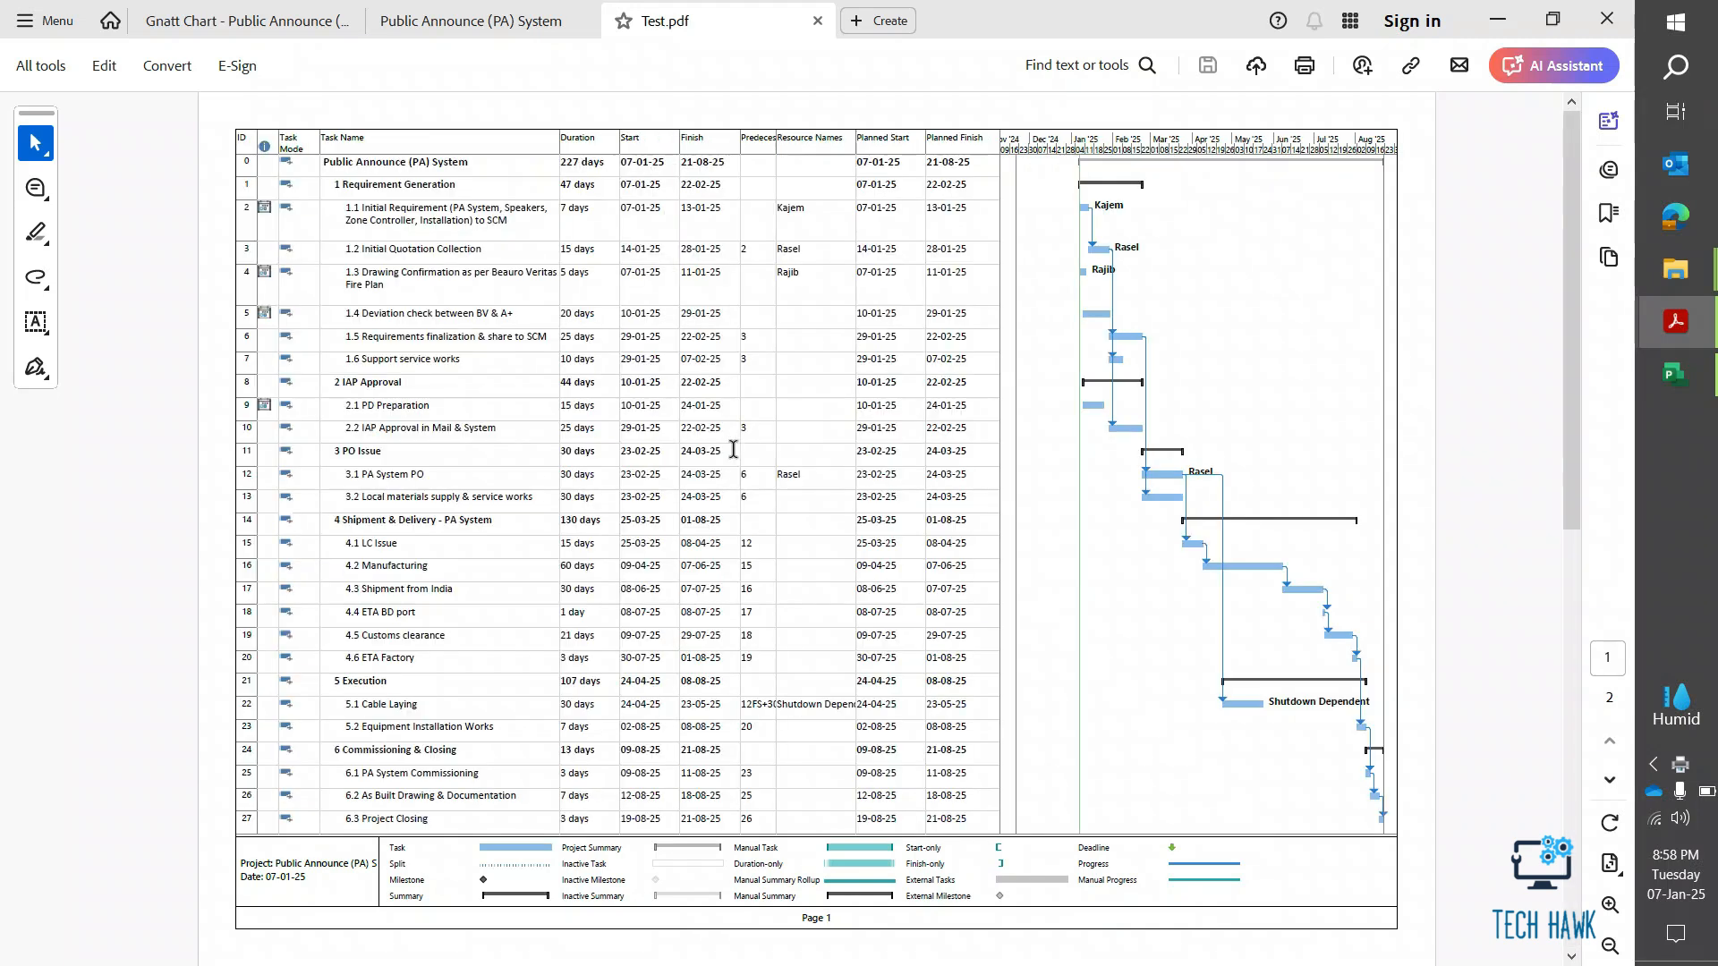
mouse_move(980, 331)
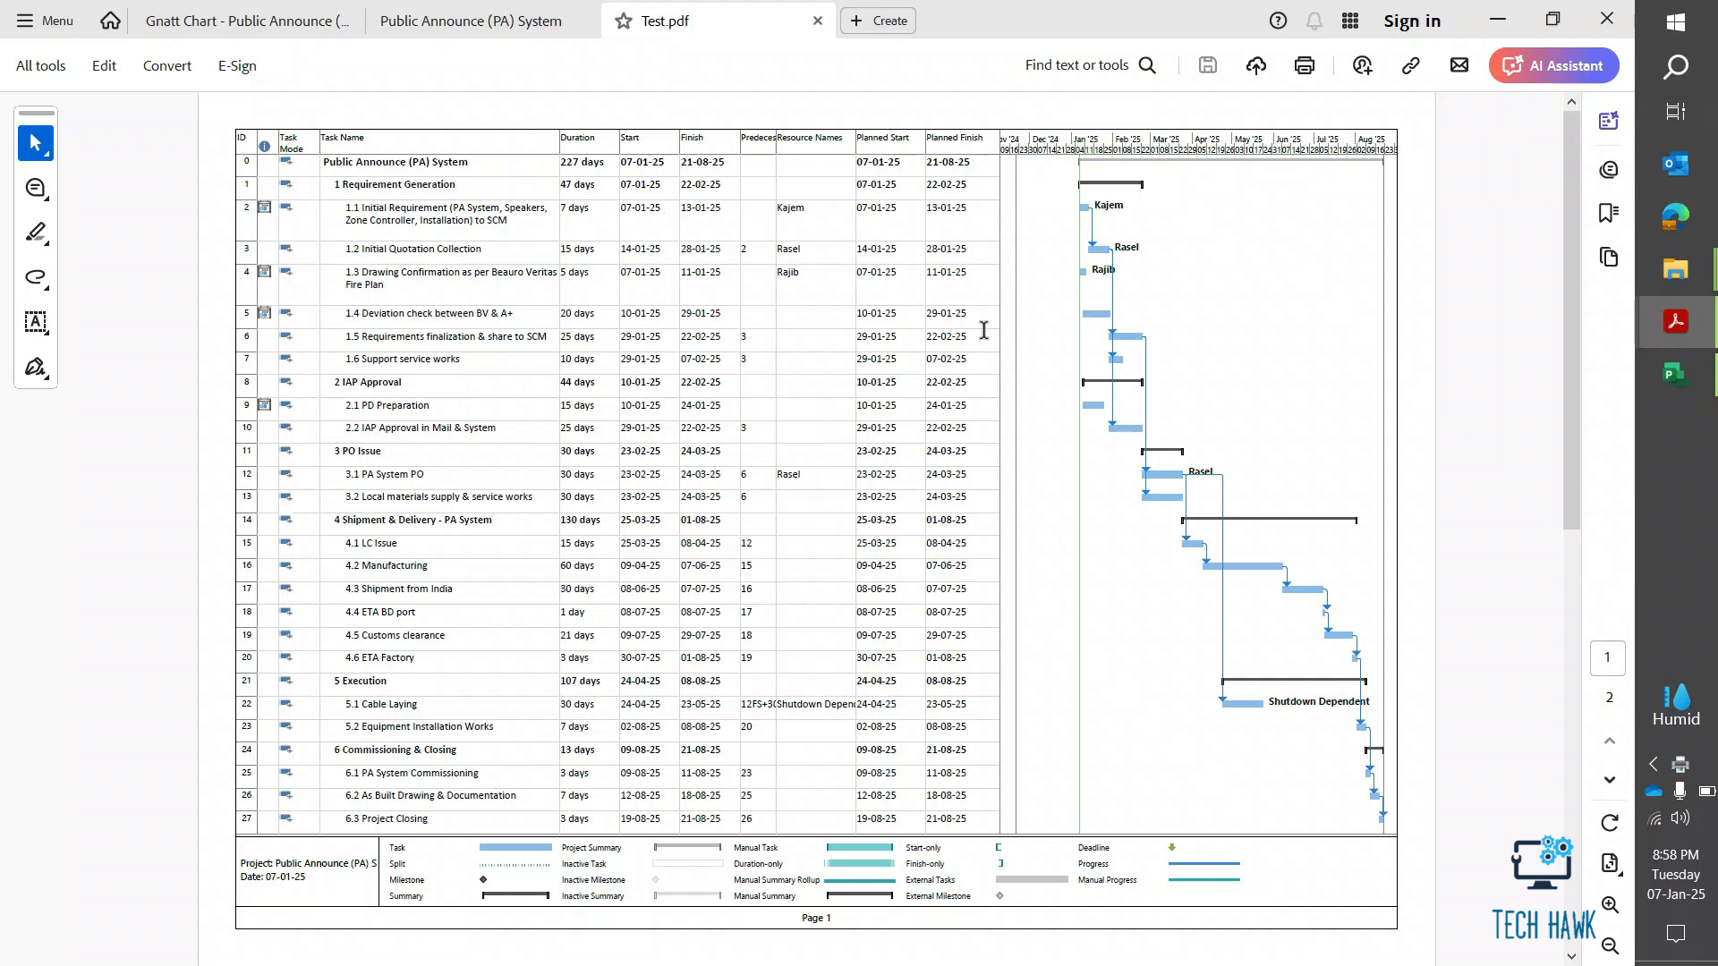